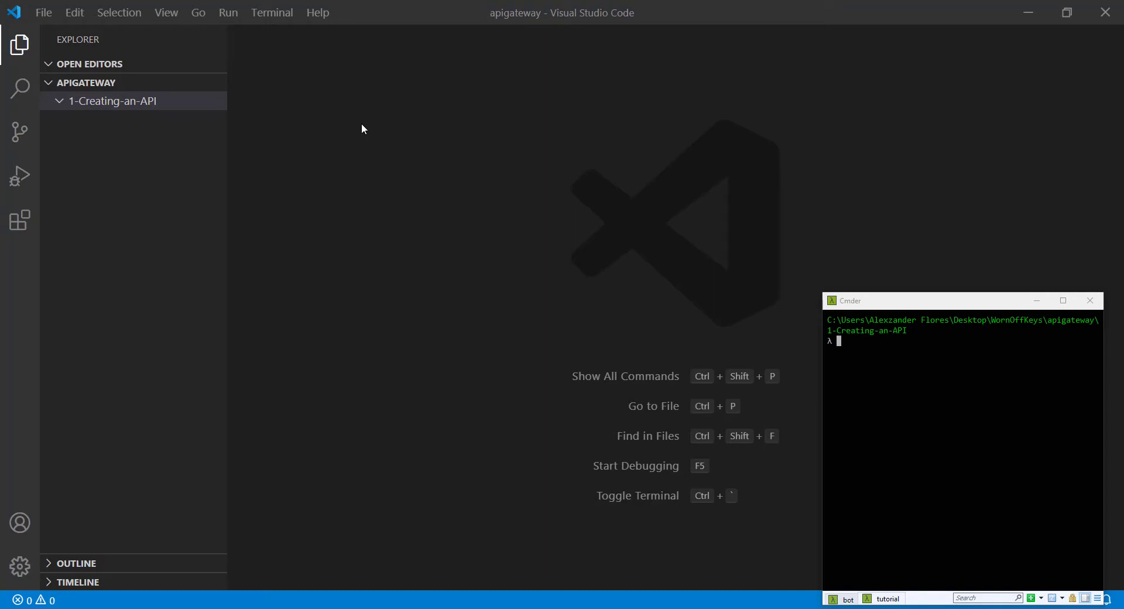
mouse_move(443, 191)
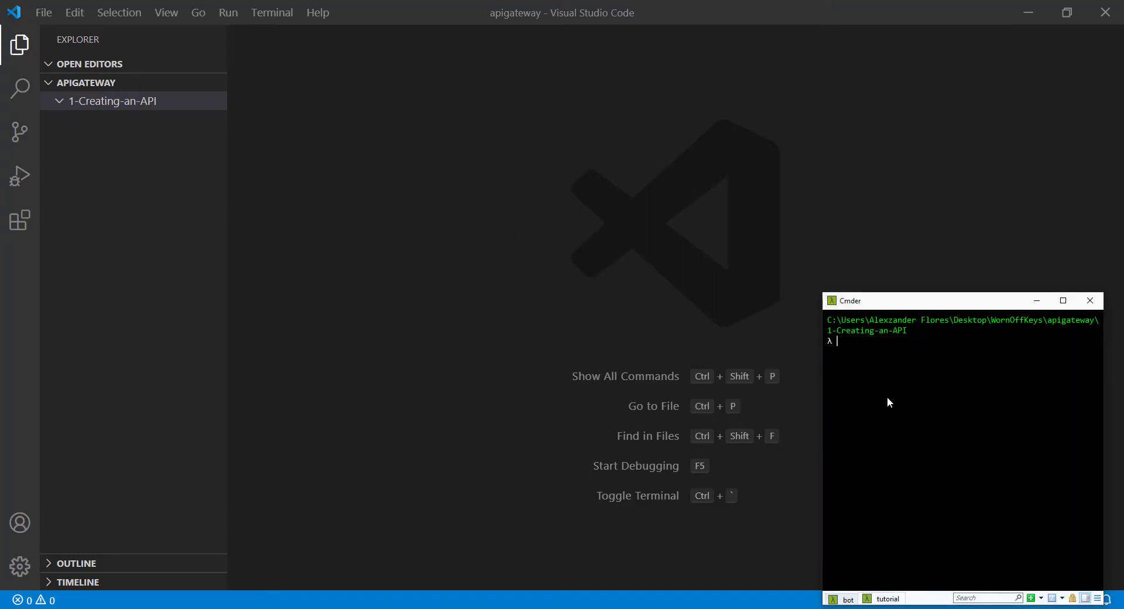
mouse_move(91, 114)
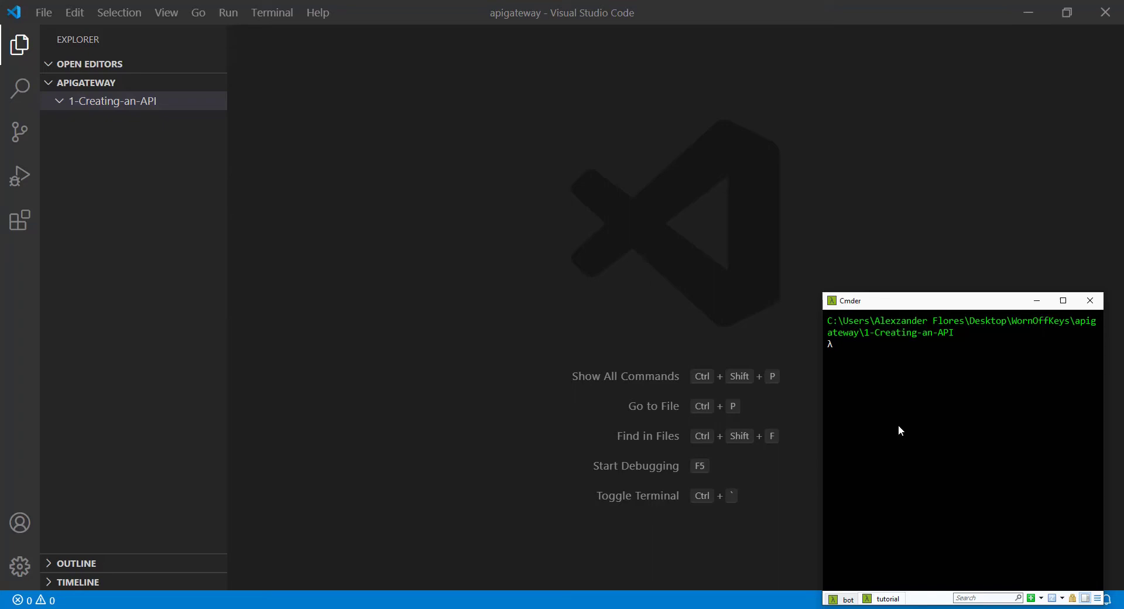
Initialise the Node project, write index.js with an async main exported as handler, and run the test script printing Event: {}
type("npm")
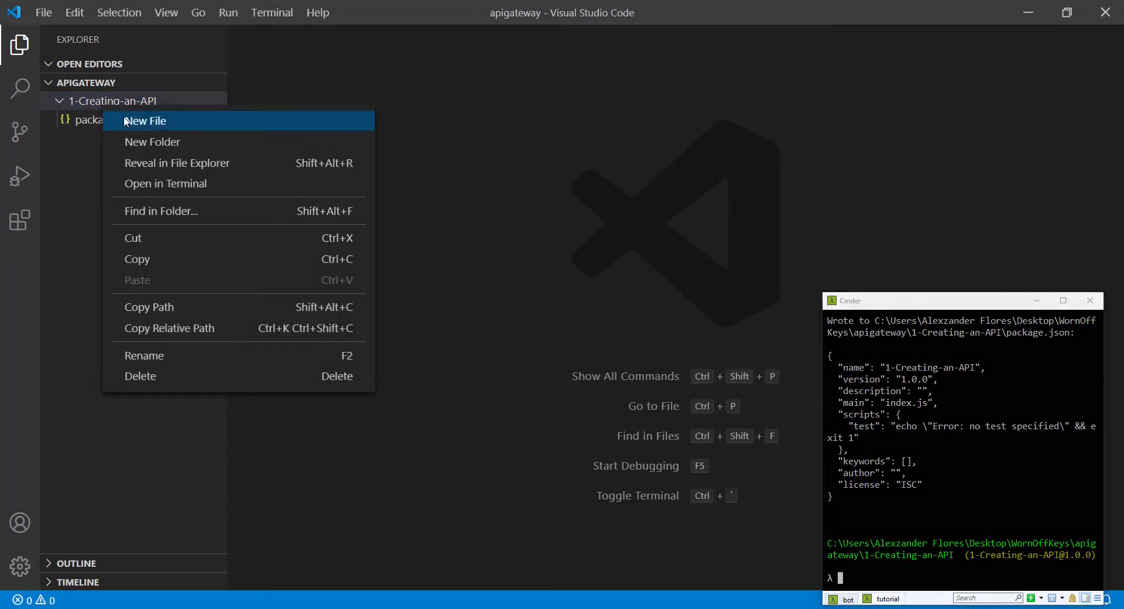
left_click(145, 121)
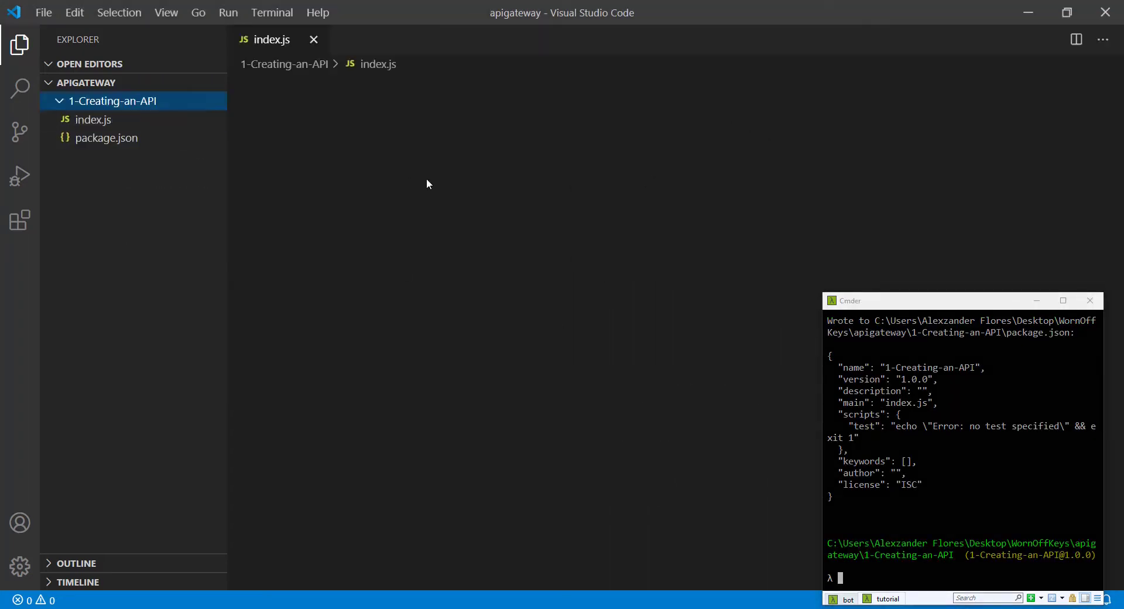
type("const main")
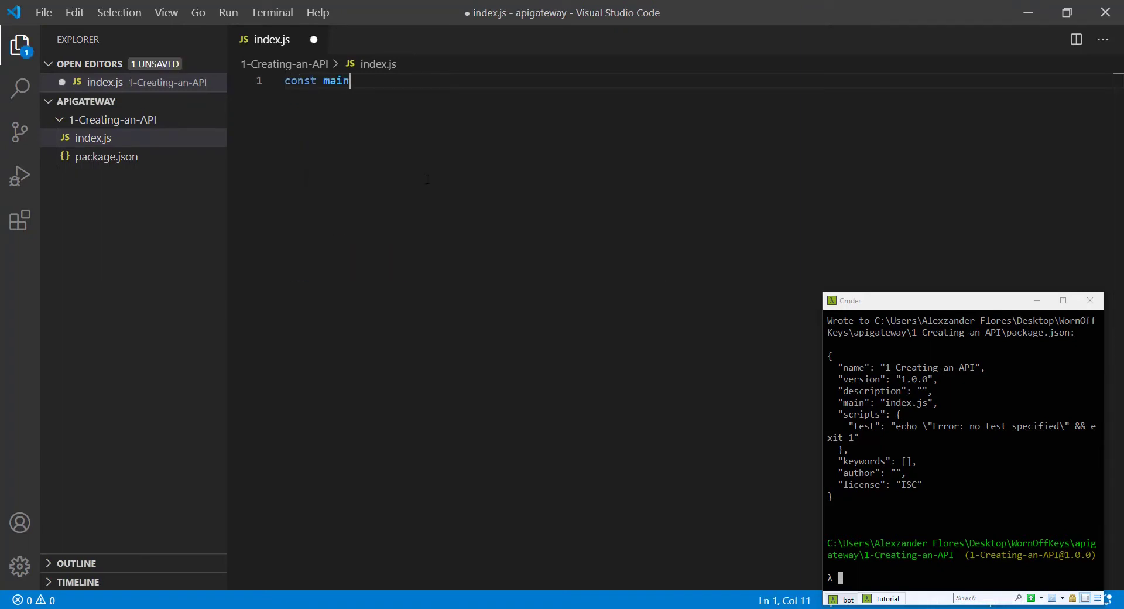
type("= async (event) => {")
type("console.log('Event:', event")
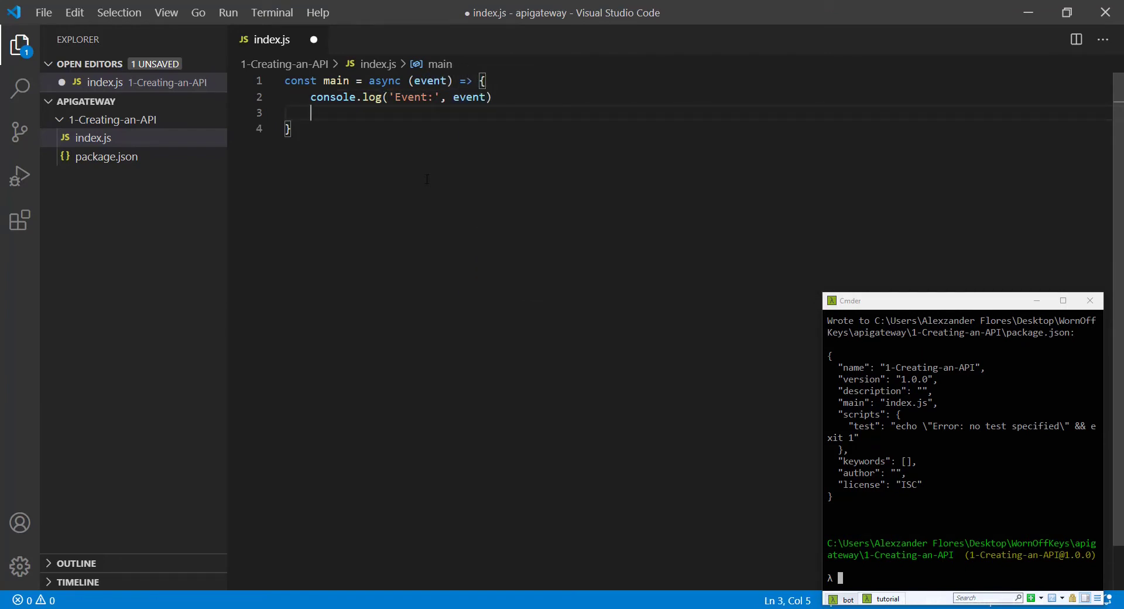
type("return ''")
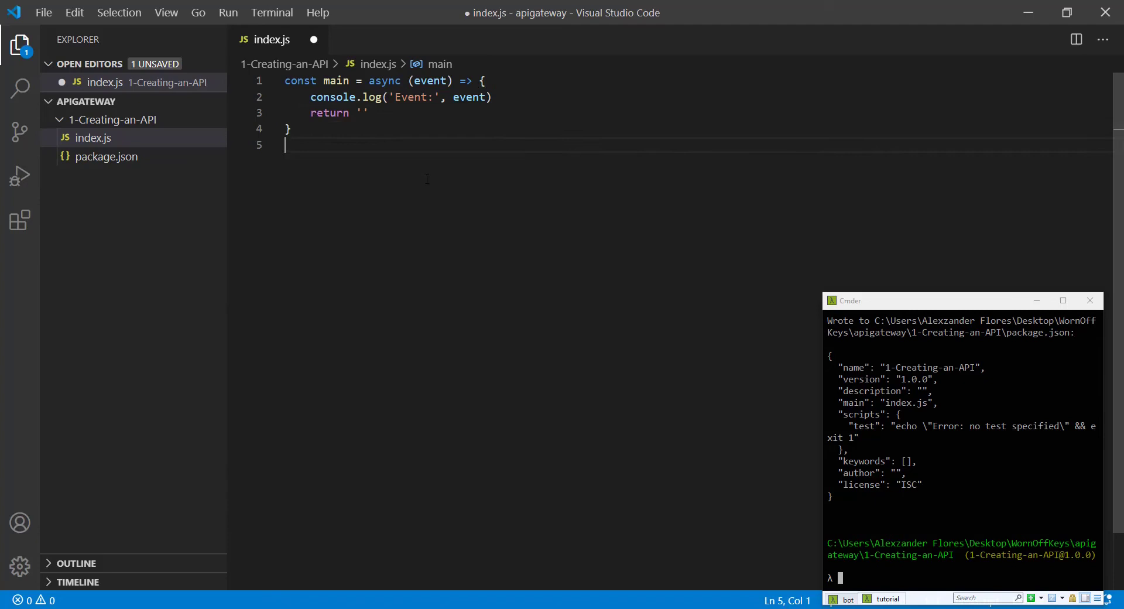
type("exports.h")
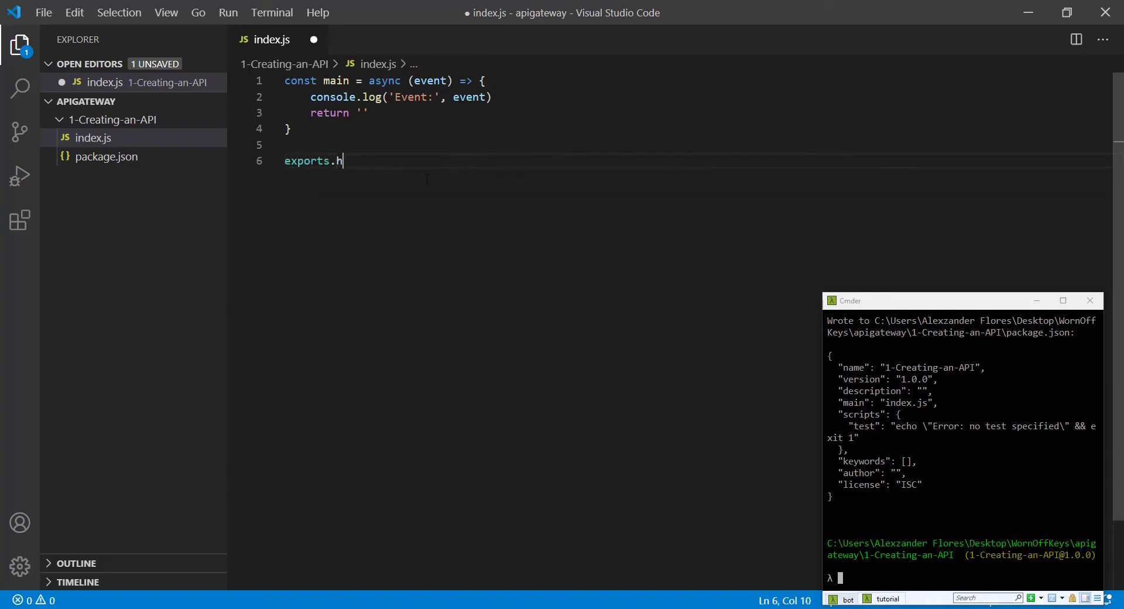
type("andler = main")
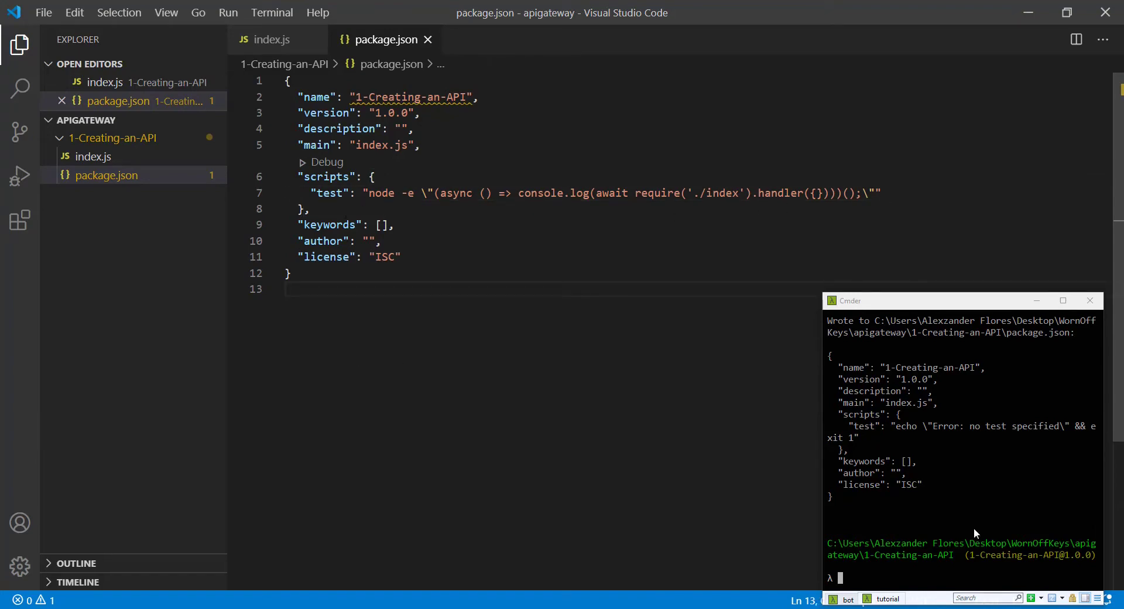
type("npm run test")
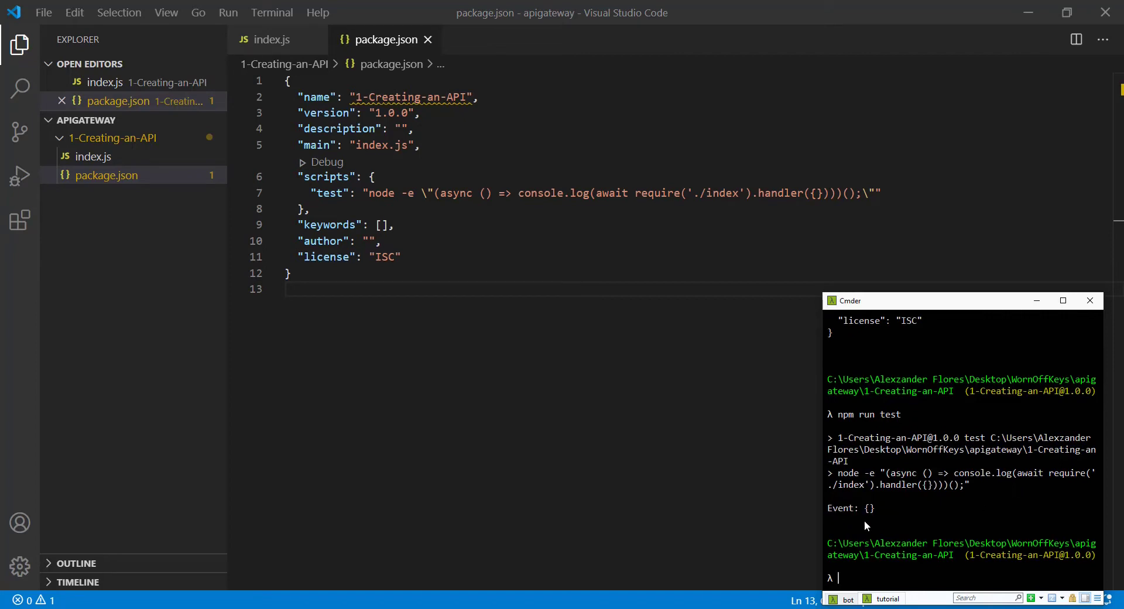
mouse_move(841, 518)
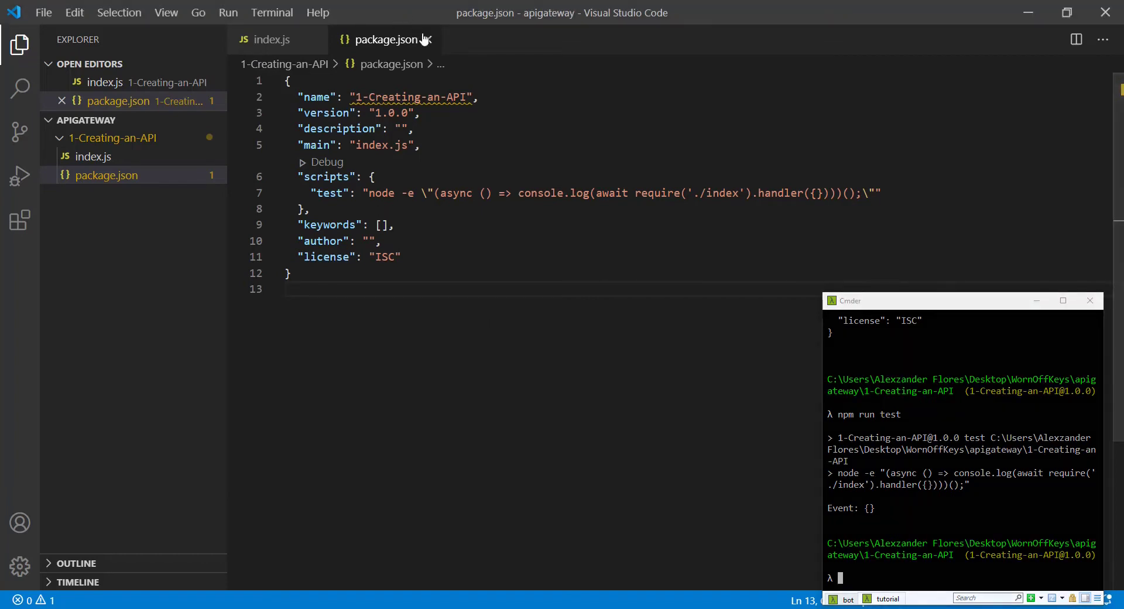
Change the handler's return to Math.floor(Math.random() * 100) + 1 for a random integer
left_click(270, 40)
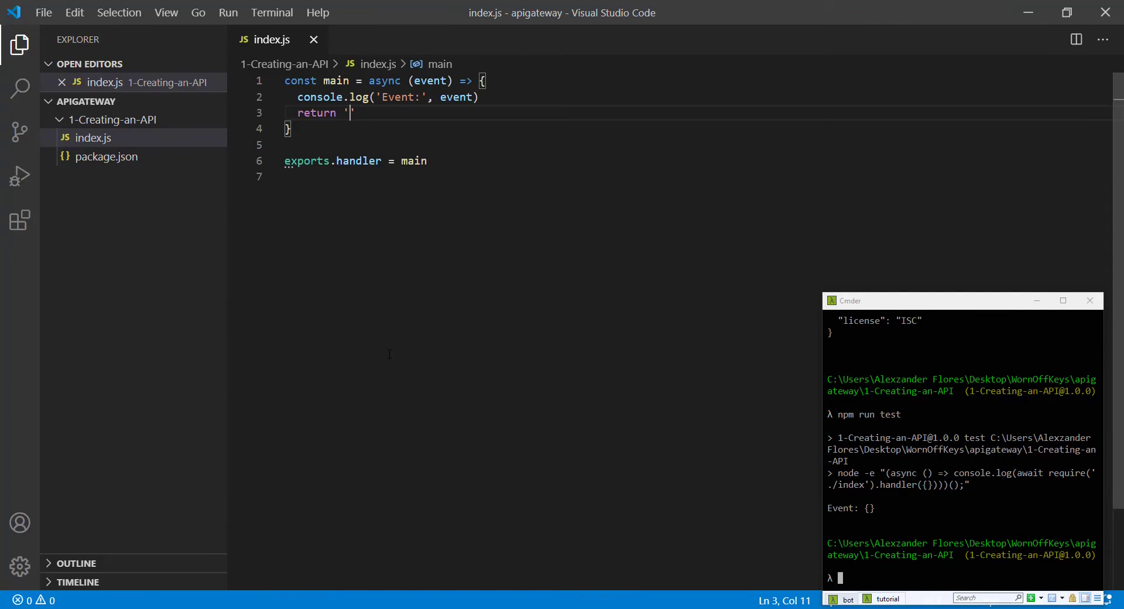
type("Math.fll")
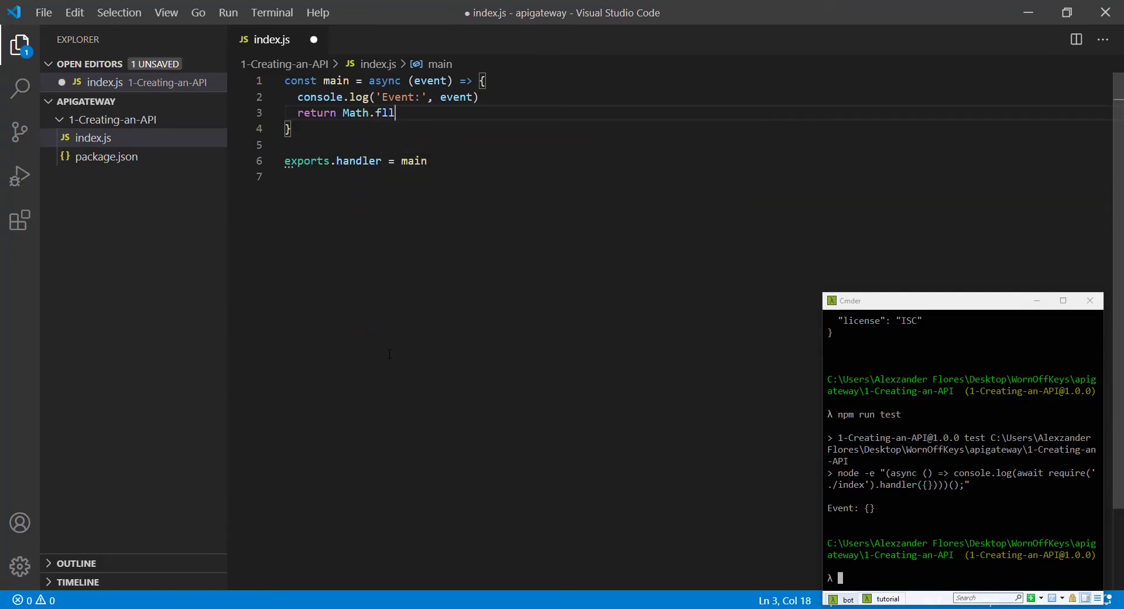
type("oor(")
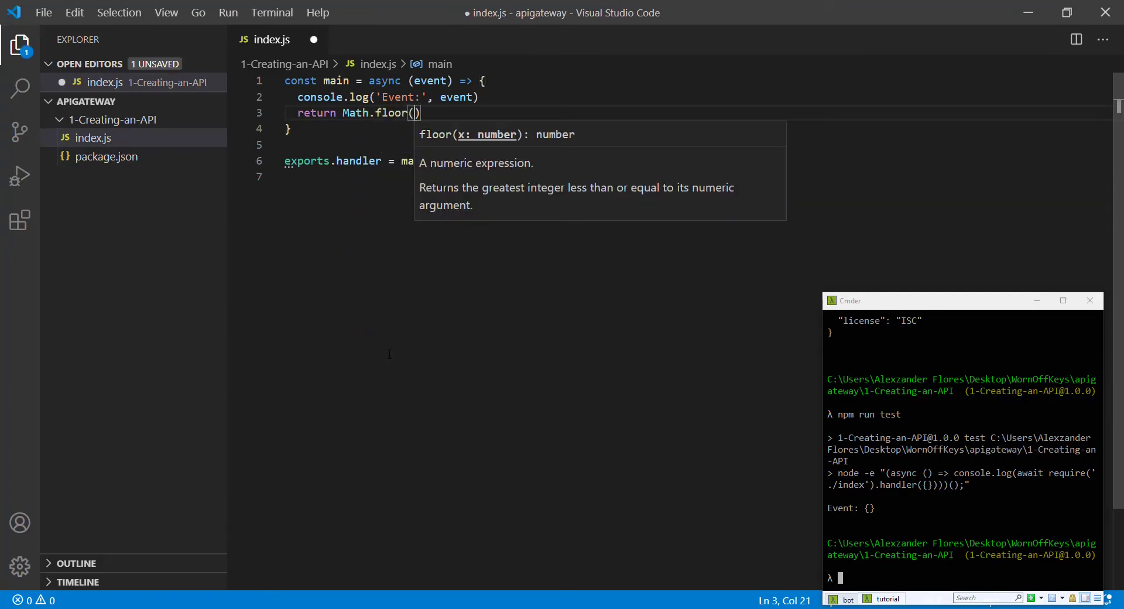
type("Math.ran")
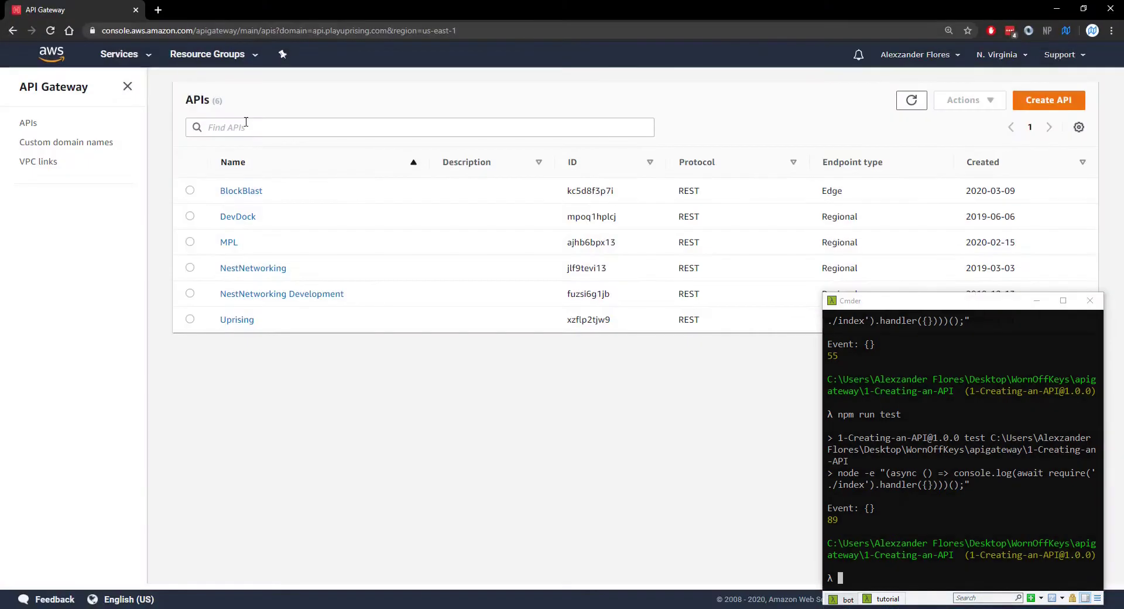
Open the random-number function in the Lambda console and save the pasted handler code
right_click(46, 175)
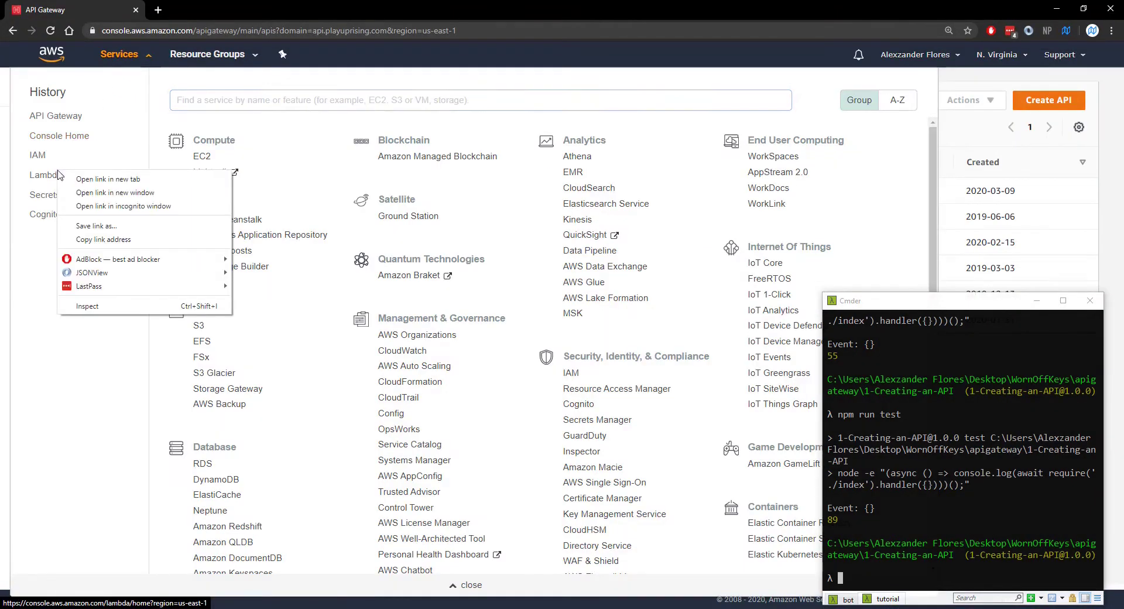
left_click(107, 179)
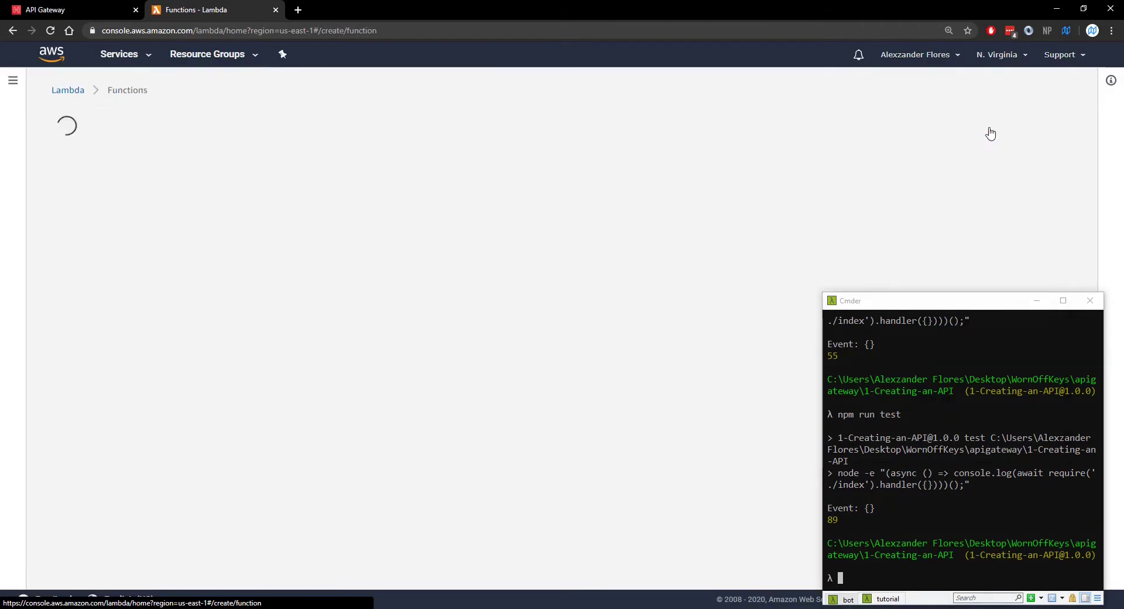
type("random() * 100) + 1")
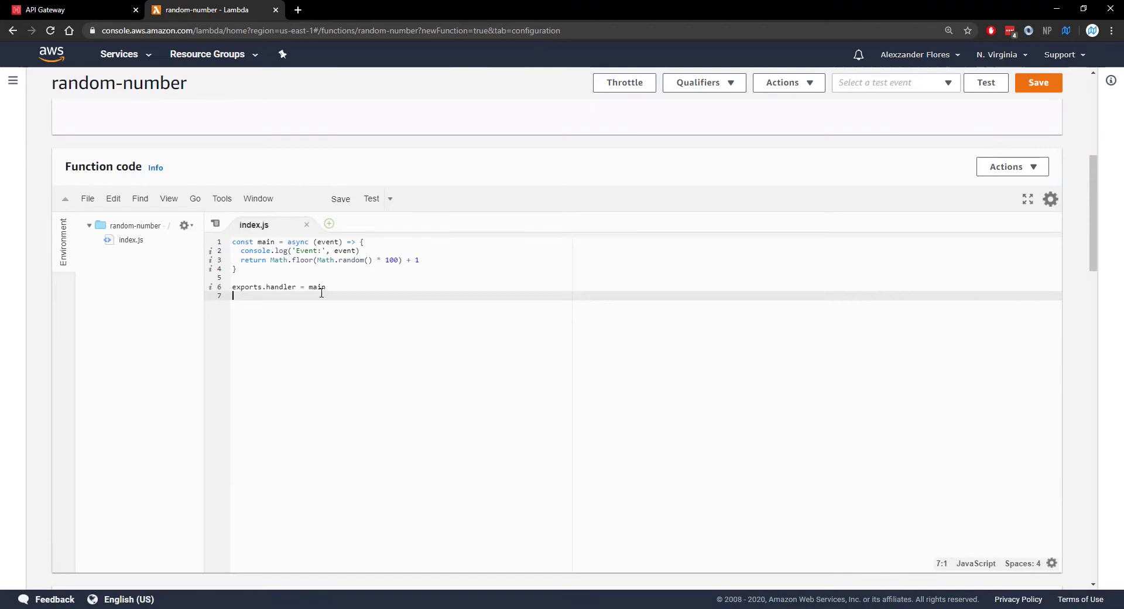
left_click(1037, 82)
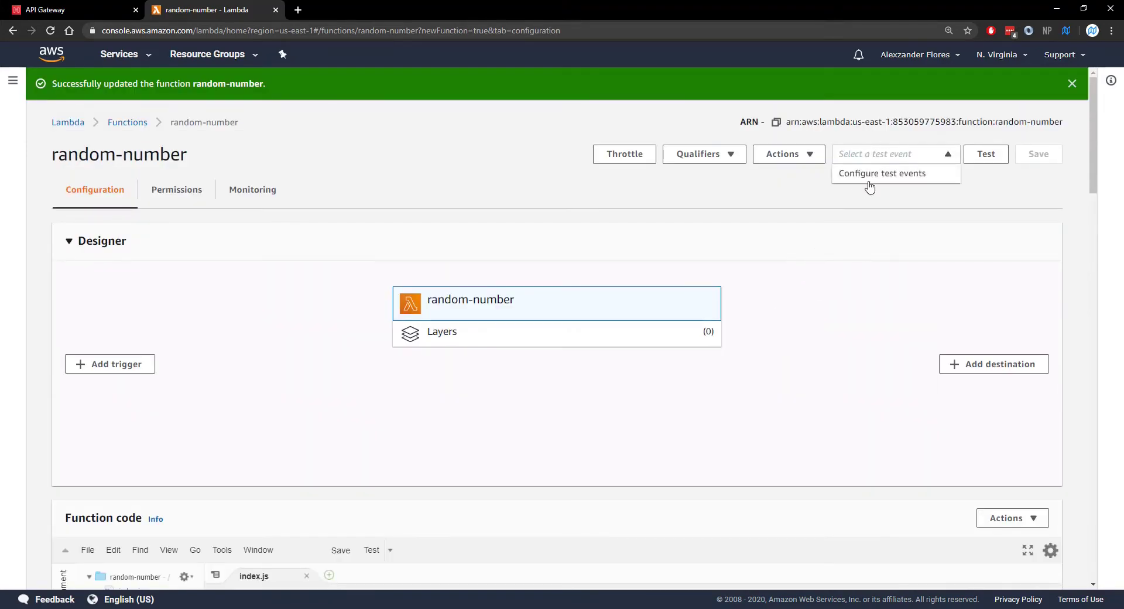
Create a test event named test and run it twice, confirming successful executions returning numbers
left_click(882, 174)
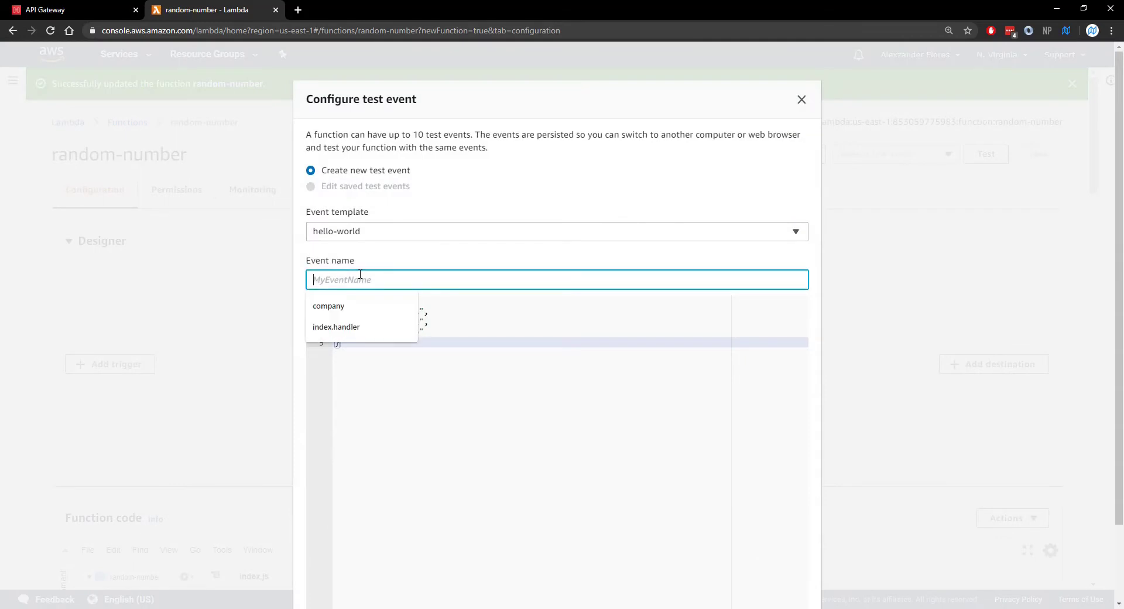
type("test")
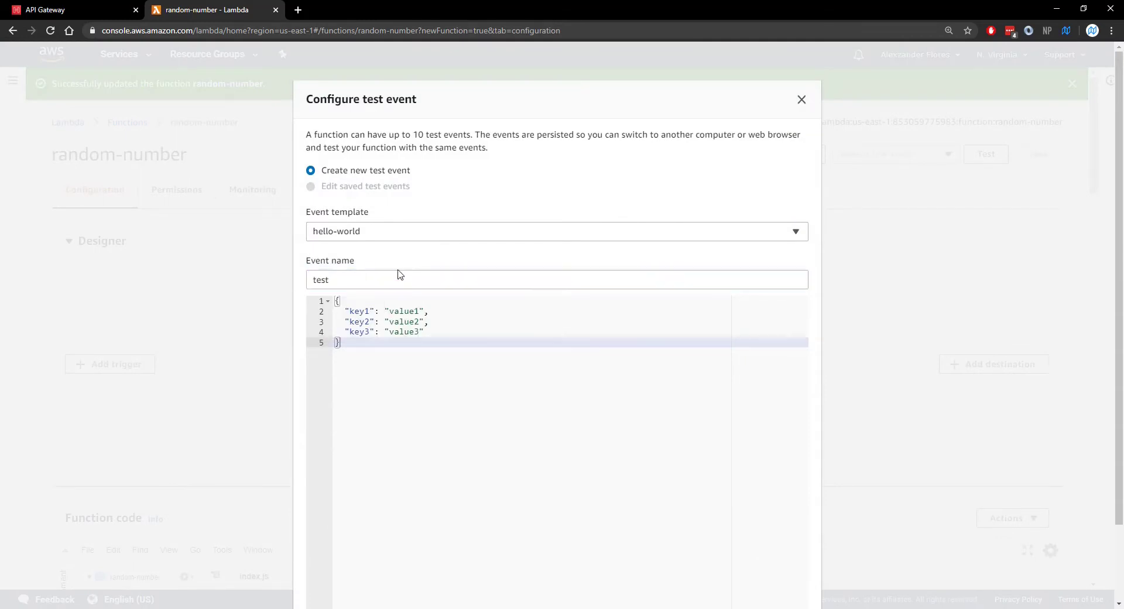
scroll("down", 3)
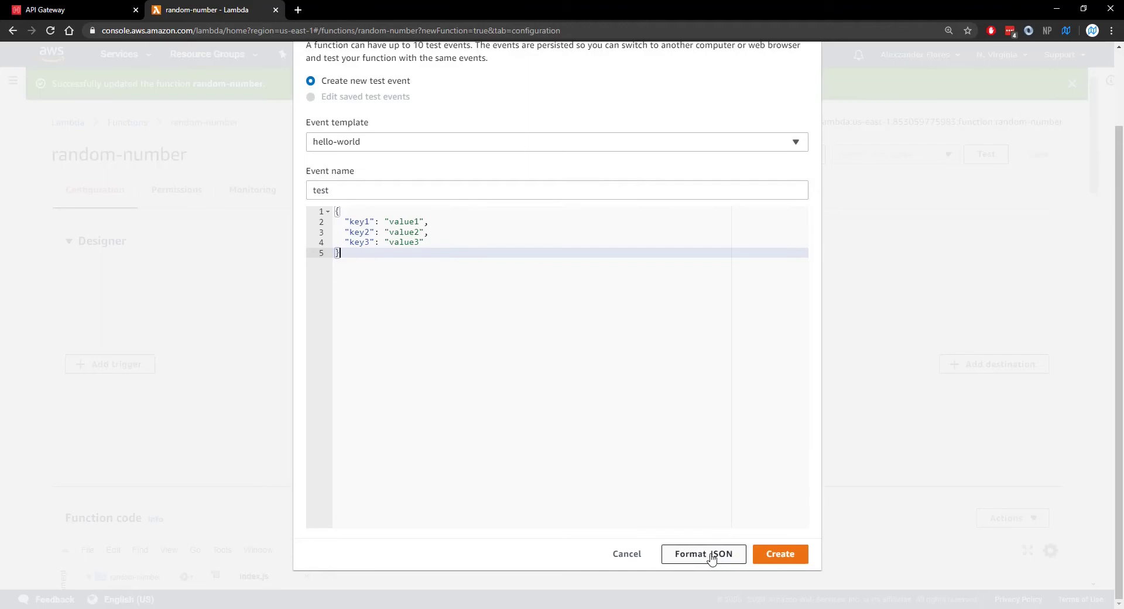
left_click(780, 554)
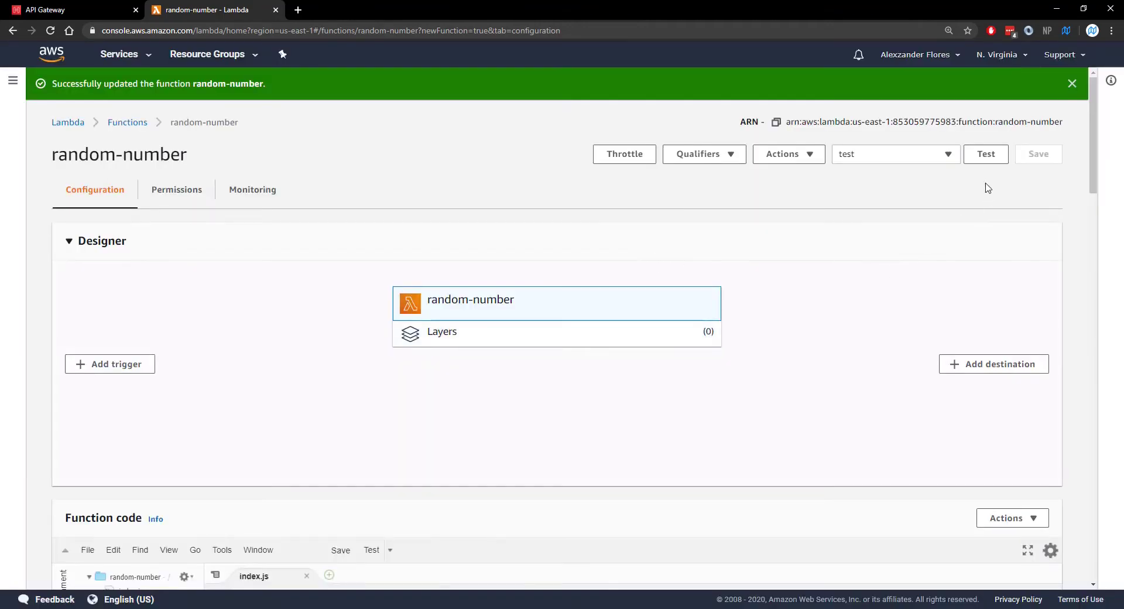
left_click(985, 153)
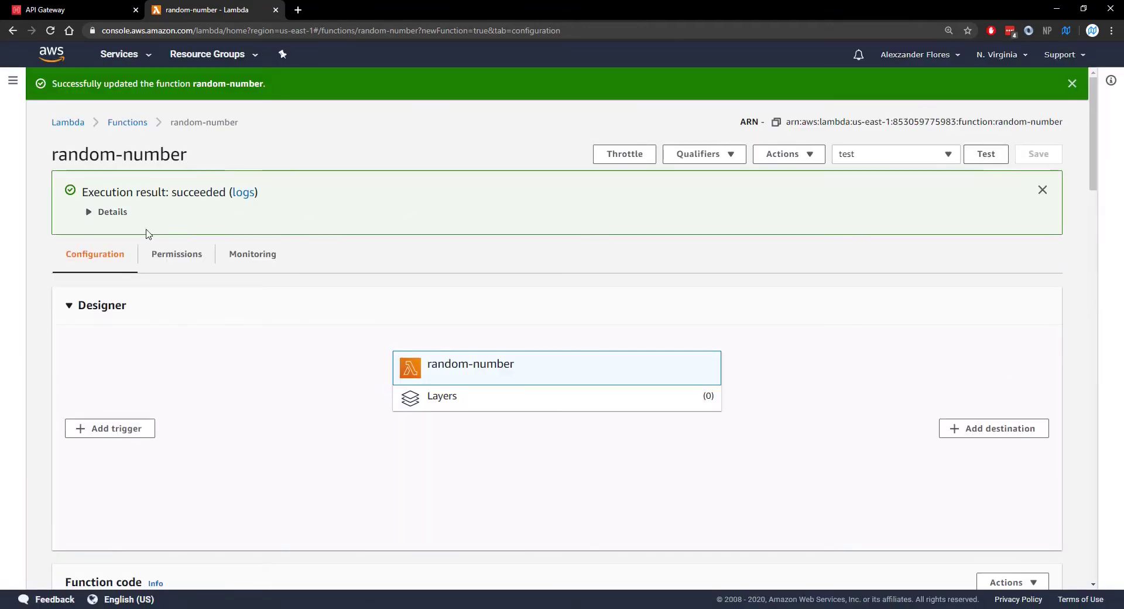
left_click(106, 212)
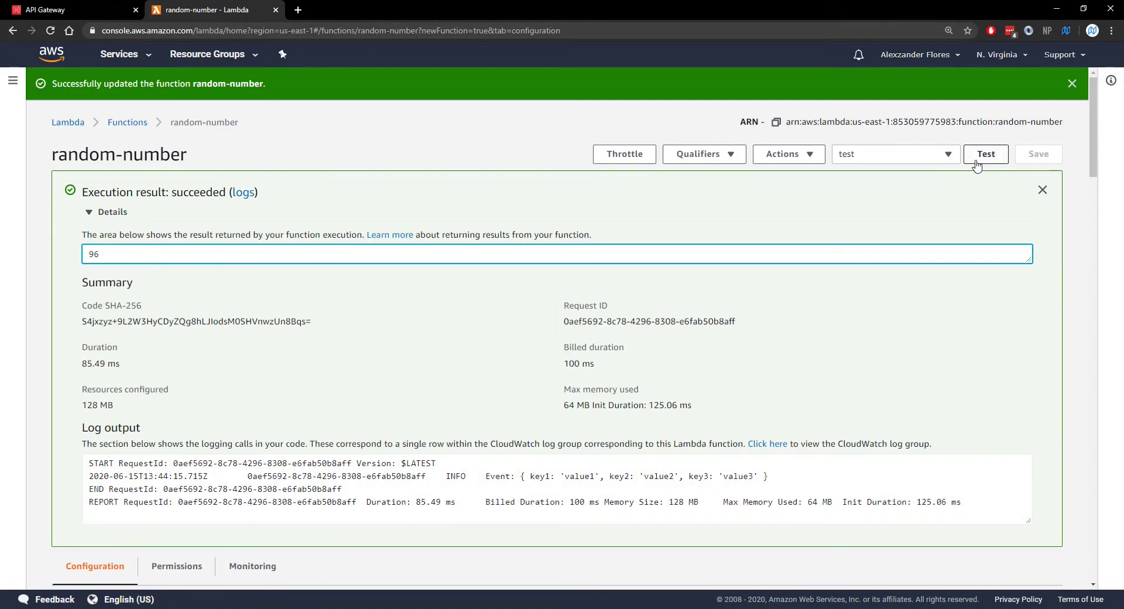
left_click(985, 154)
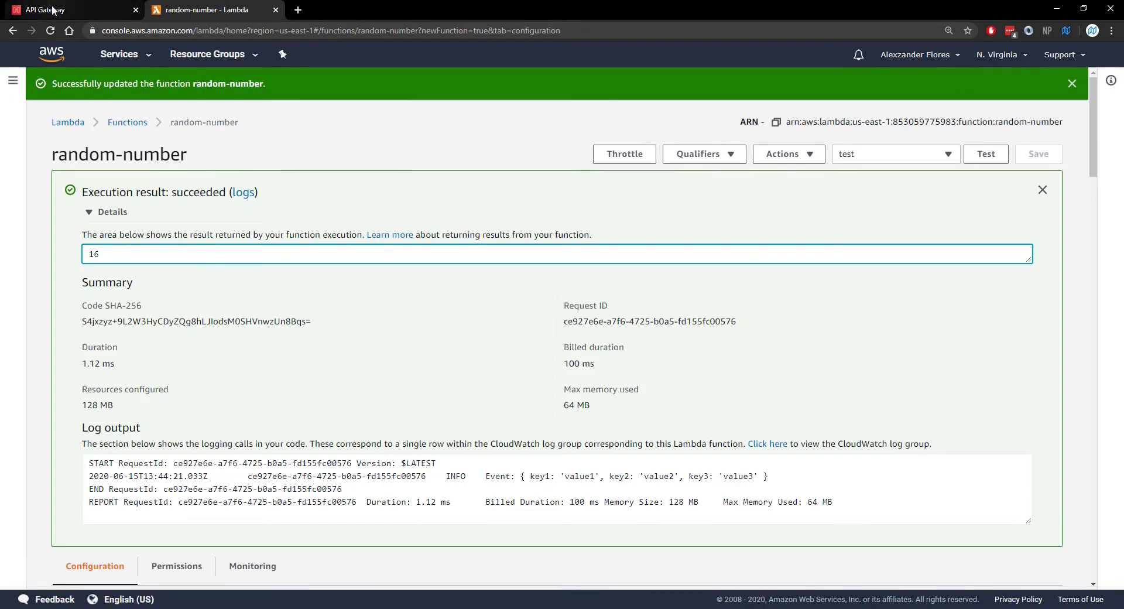
Build a new REST API named tutorial, landing on its empty root resource
left_click(68, 9)
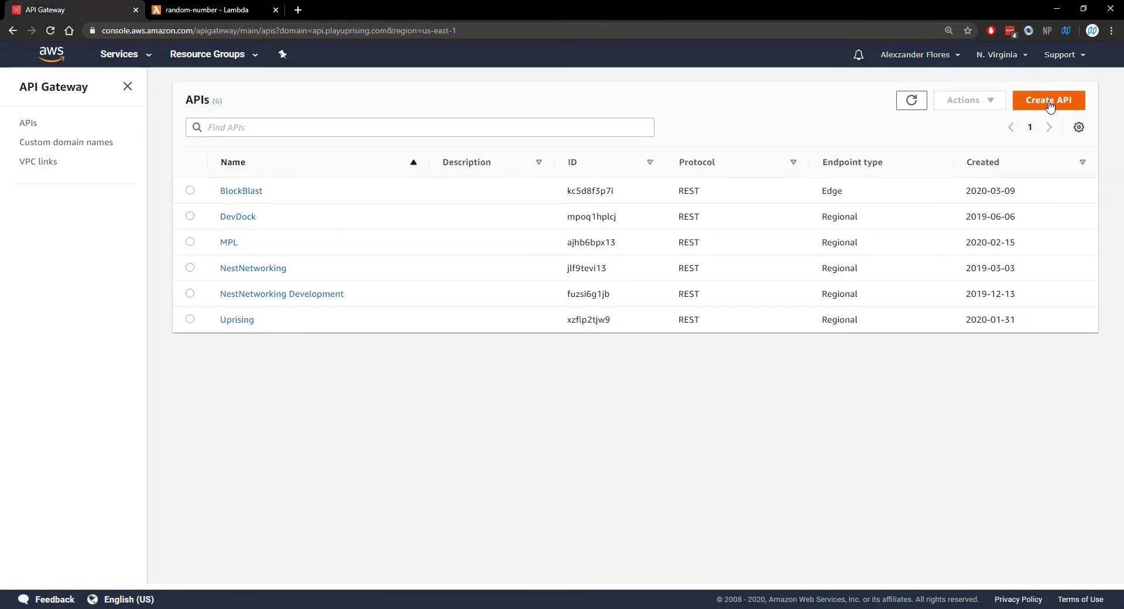
left_click(1049, 99)
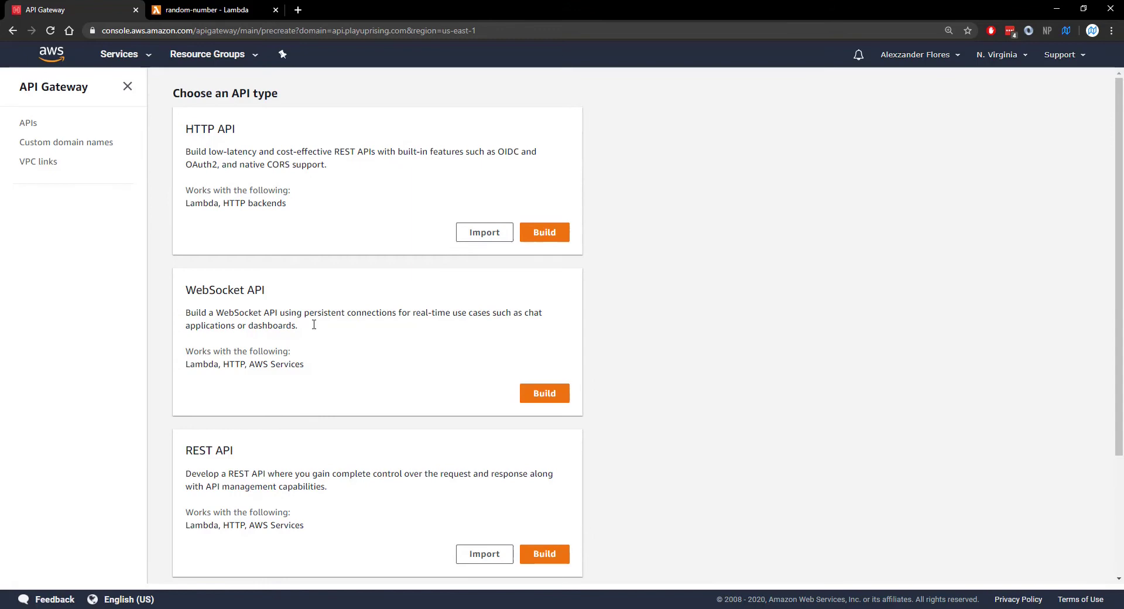
scroll("down", 3)
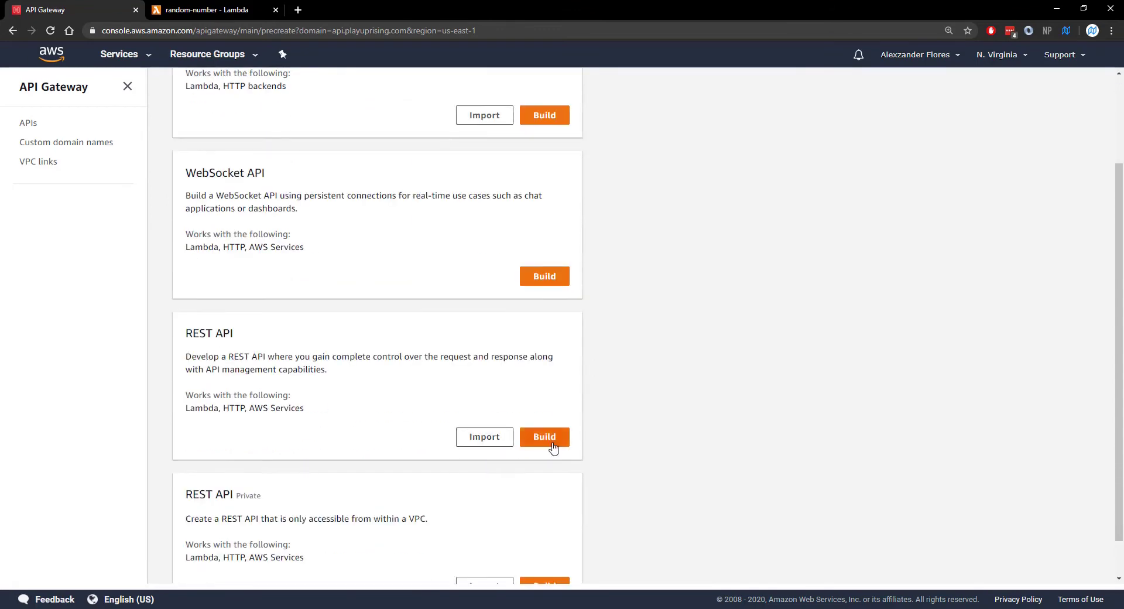
left_click(544, 437)
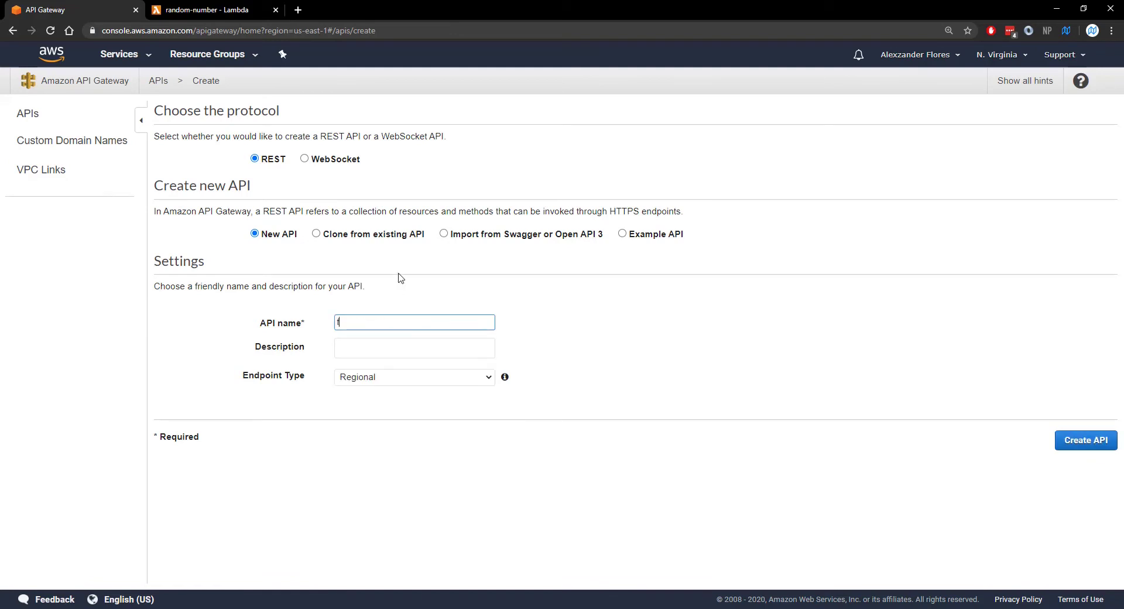
type("tutorial")
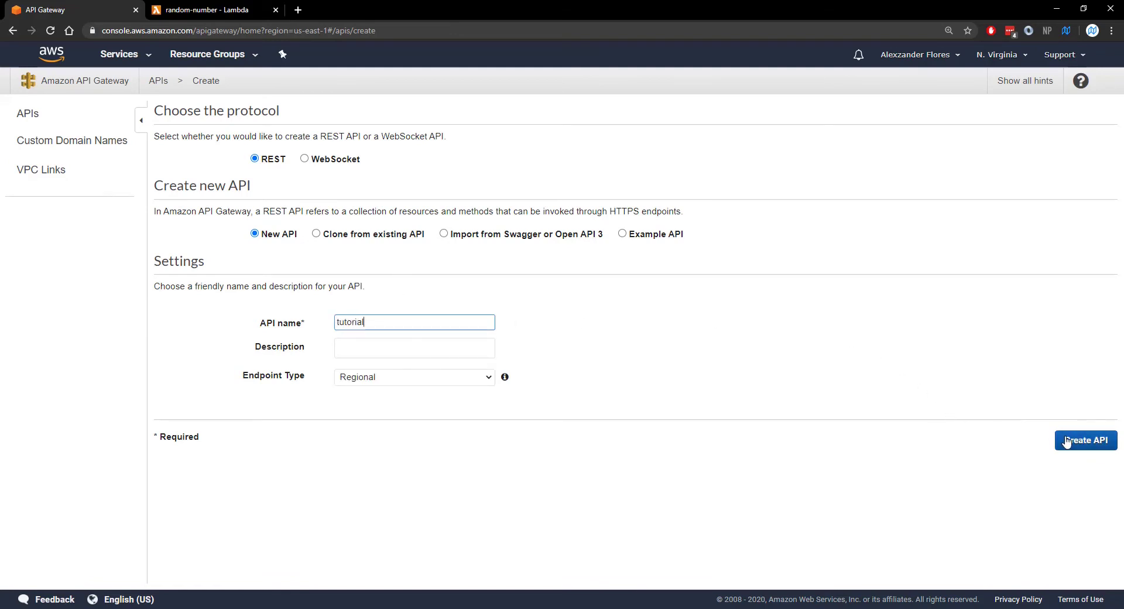
left_click(1085, 440)
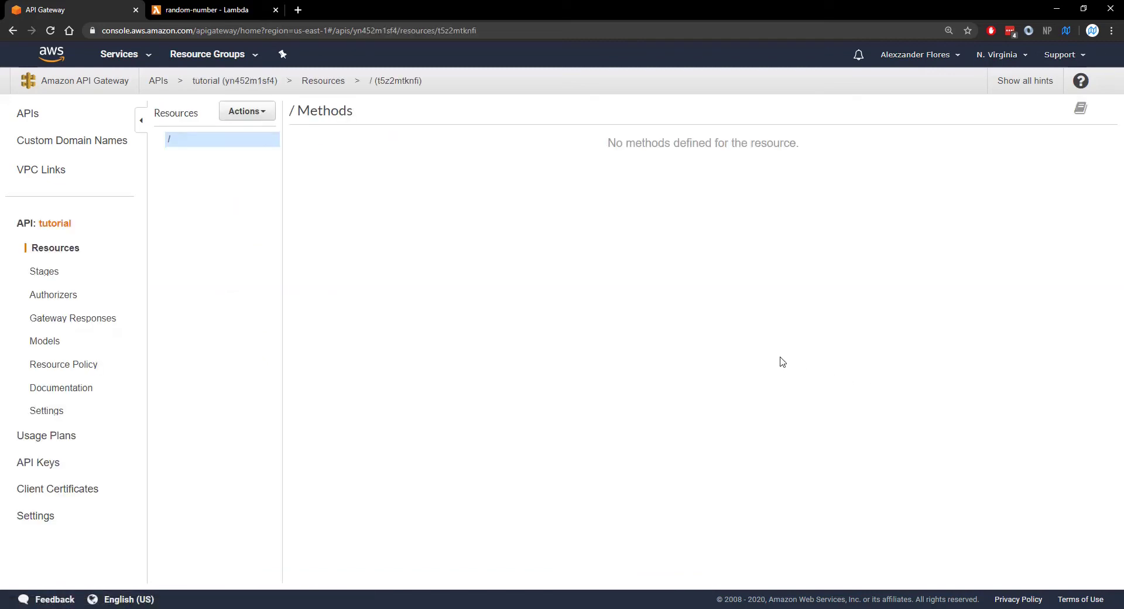
mouse_move(207, 147)
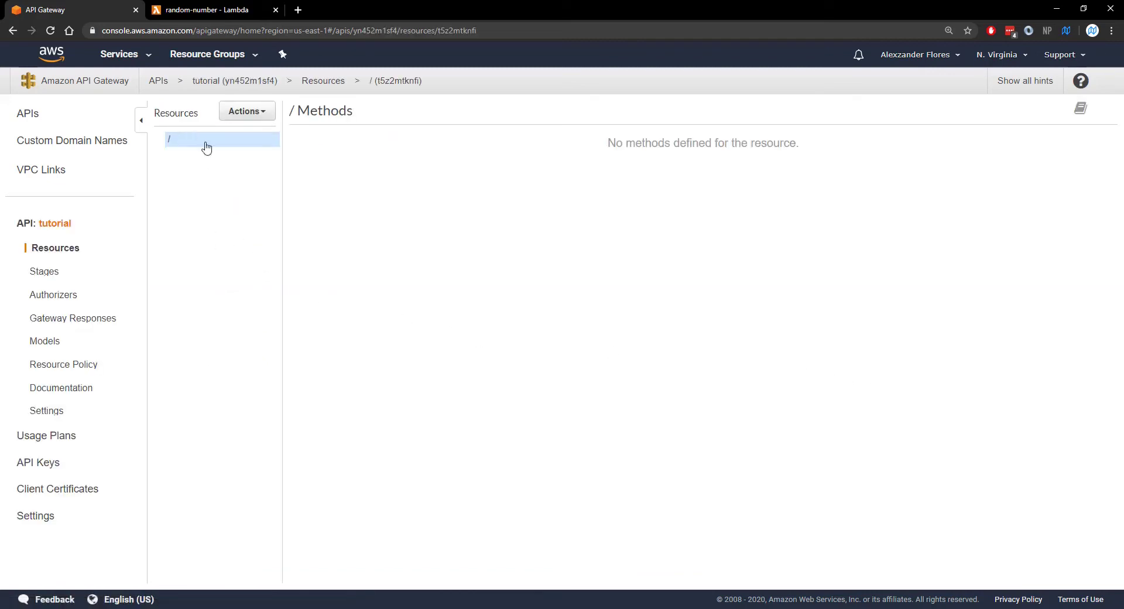
Create a child resource random-number under the root with API Gateway CORS enabled
left_click(247, 110)
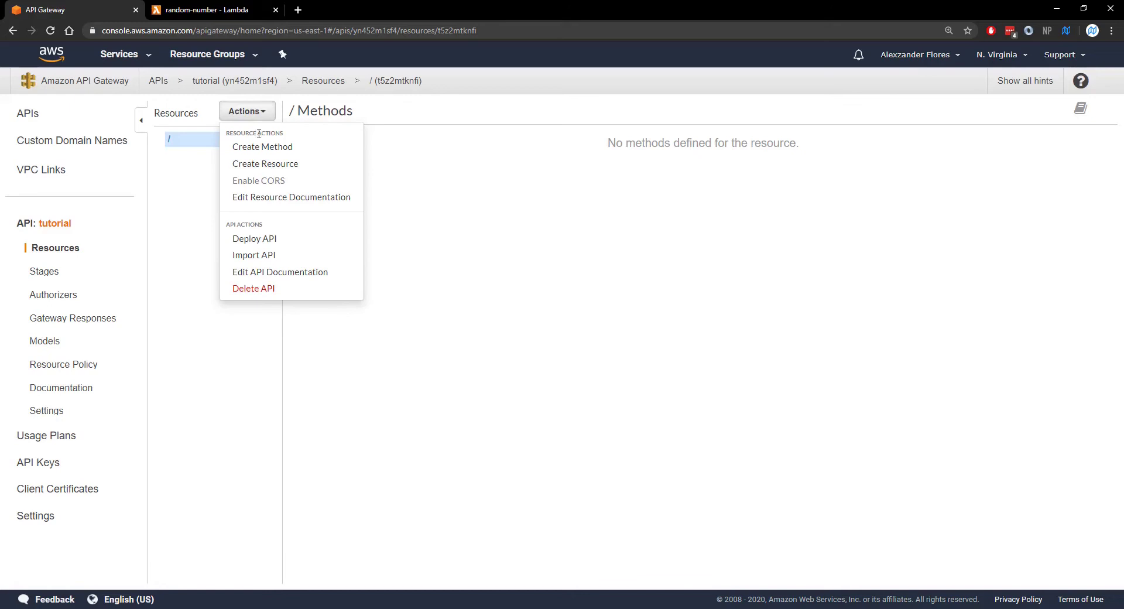
mouse_move(272, 146)
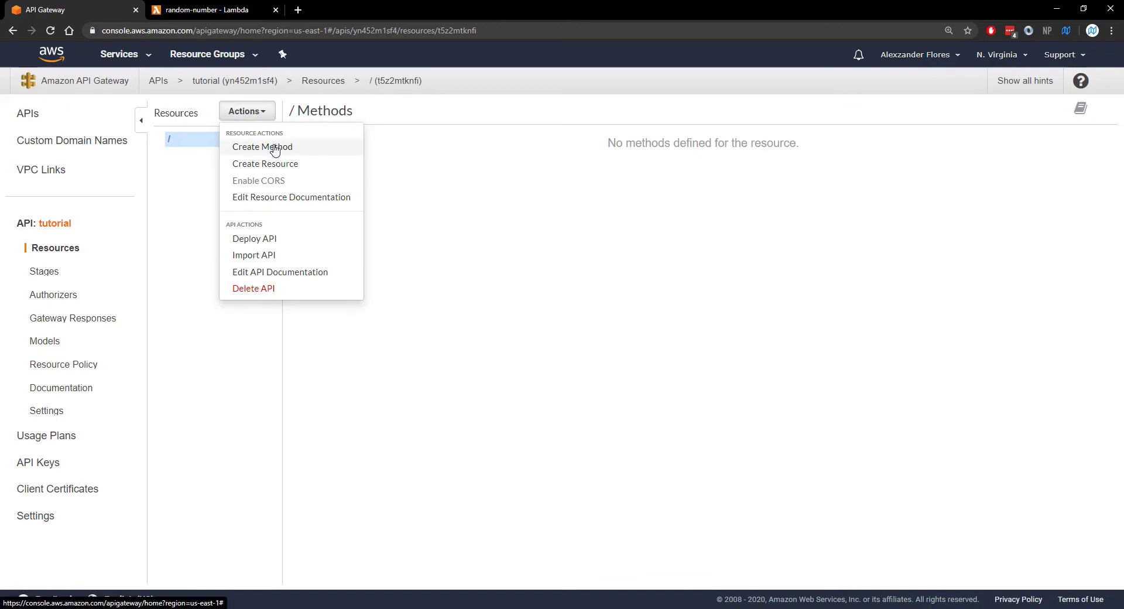
mouse_move(270, 156)
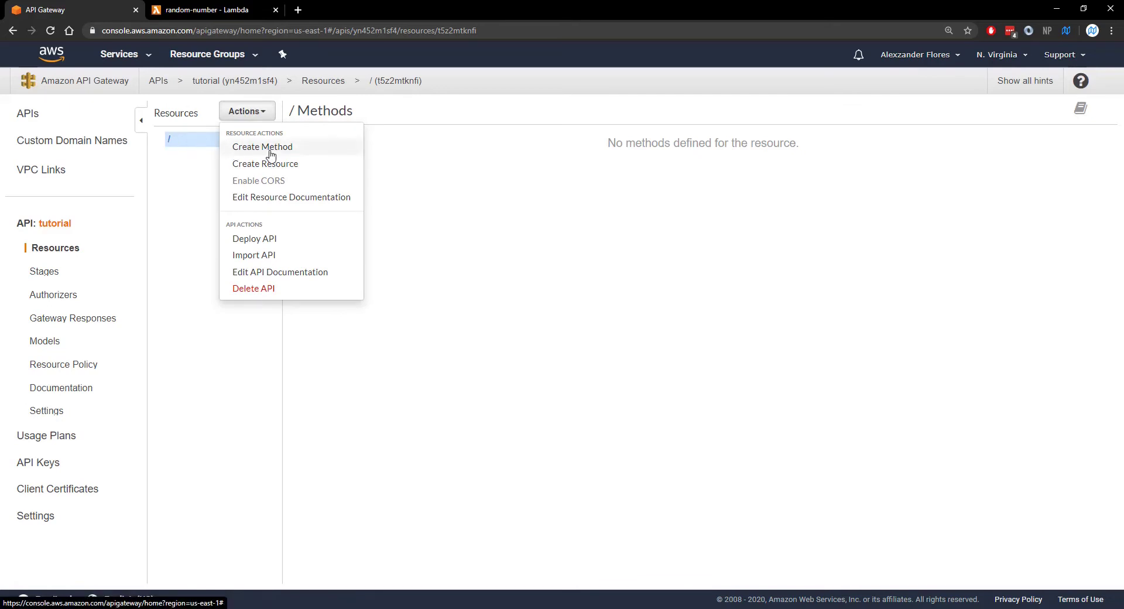
mouse_move(273, 167)
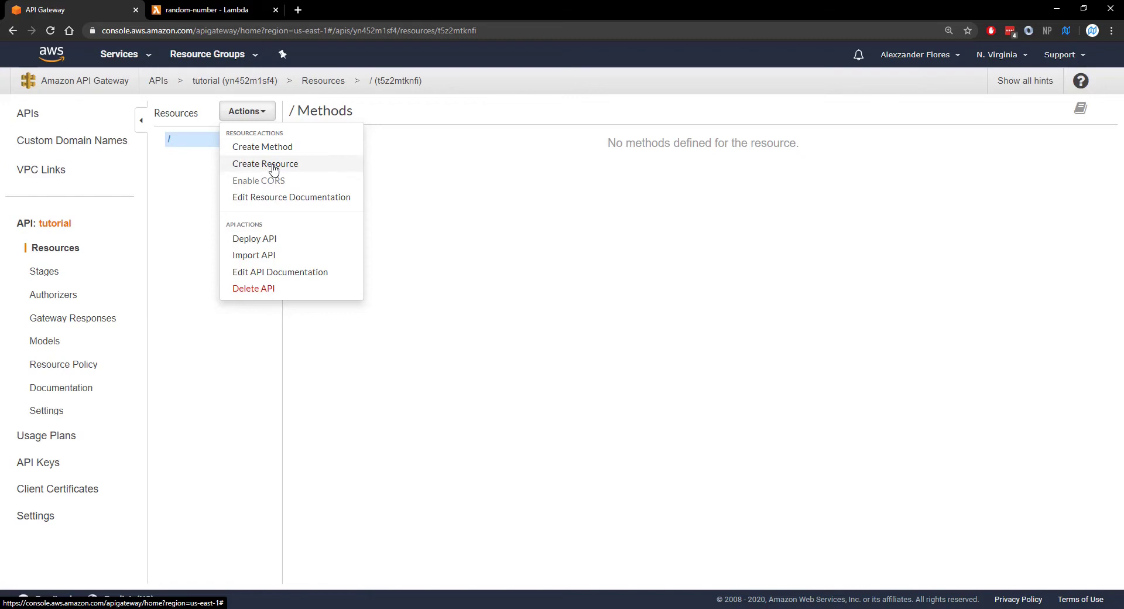
left_click(266, 164)
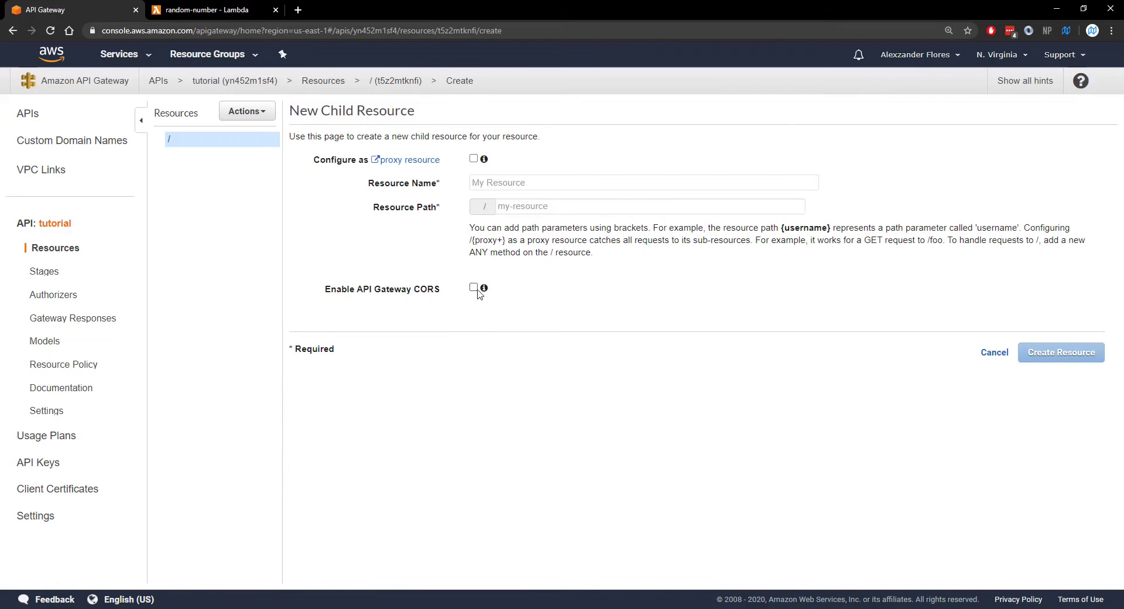
left_click(473, 288)
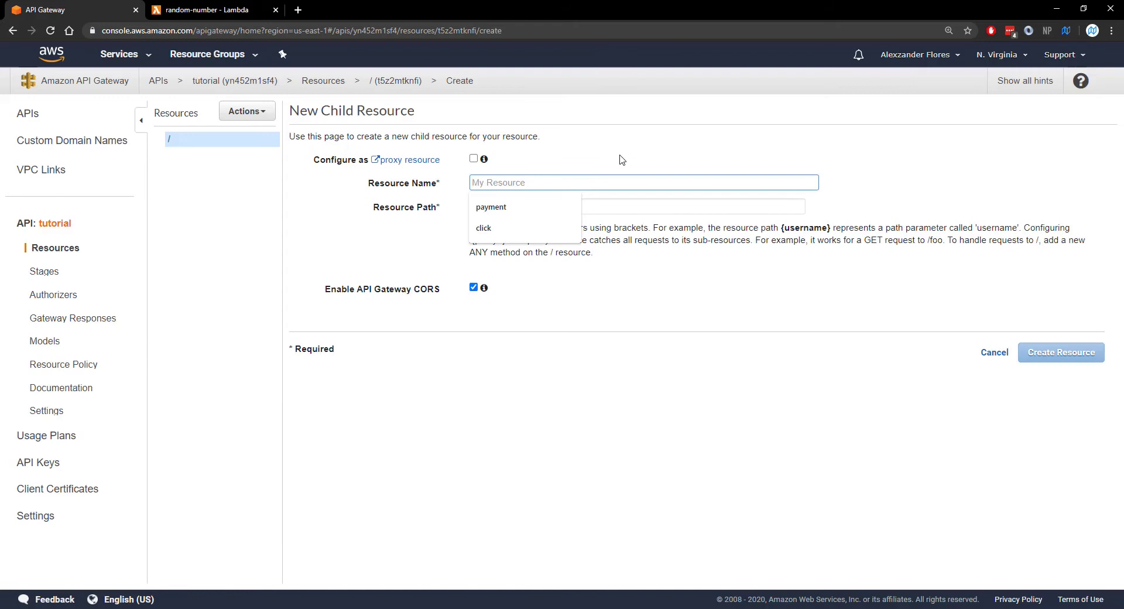
type("random-number")
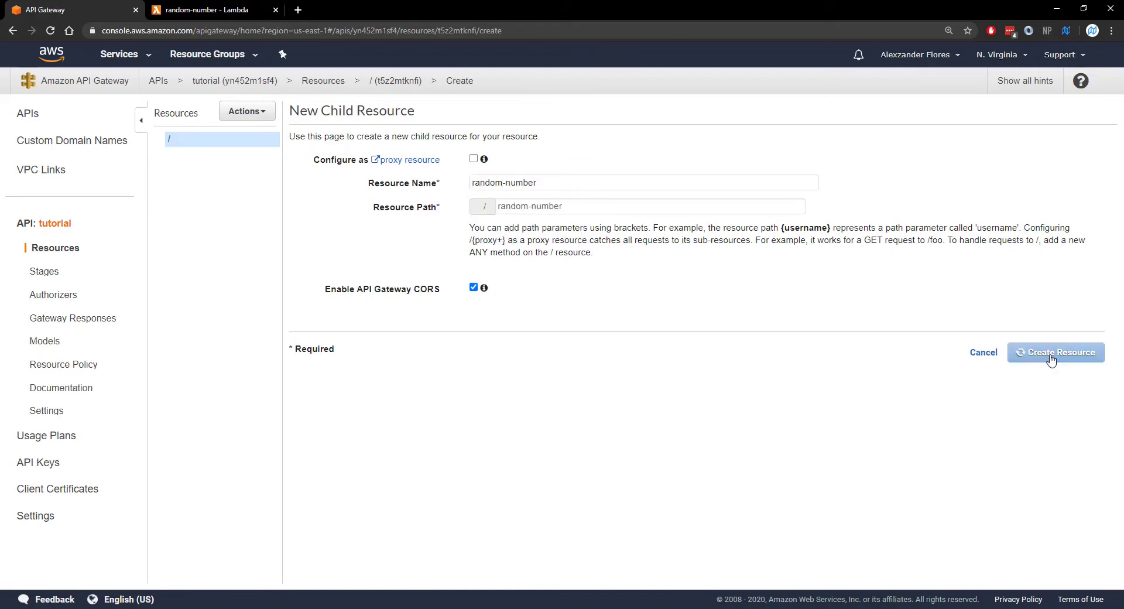
left_click(1055, 352)
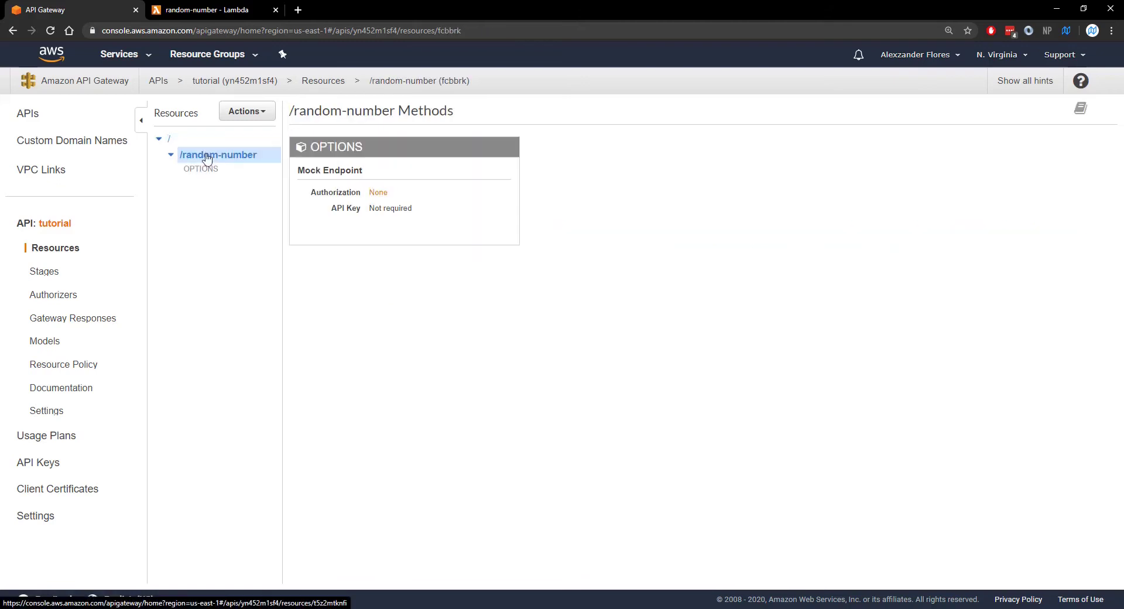
Add a GET method on /random-number integrated with the random-number Lambda function
left_click(247, 111)
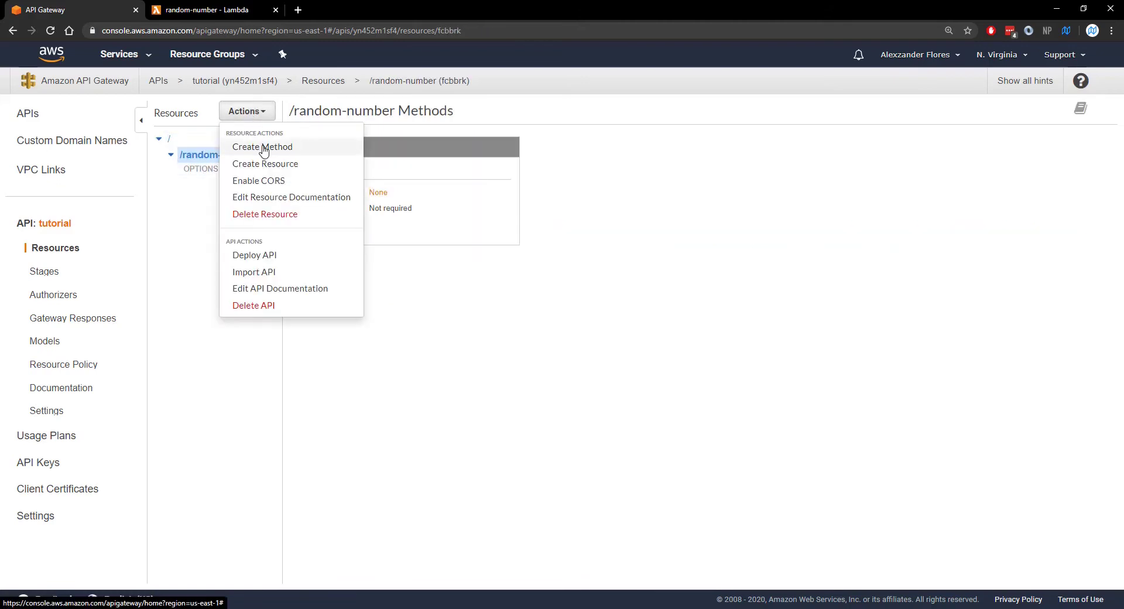
left_click(263, 147)
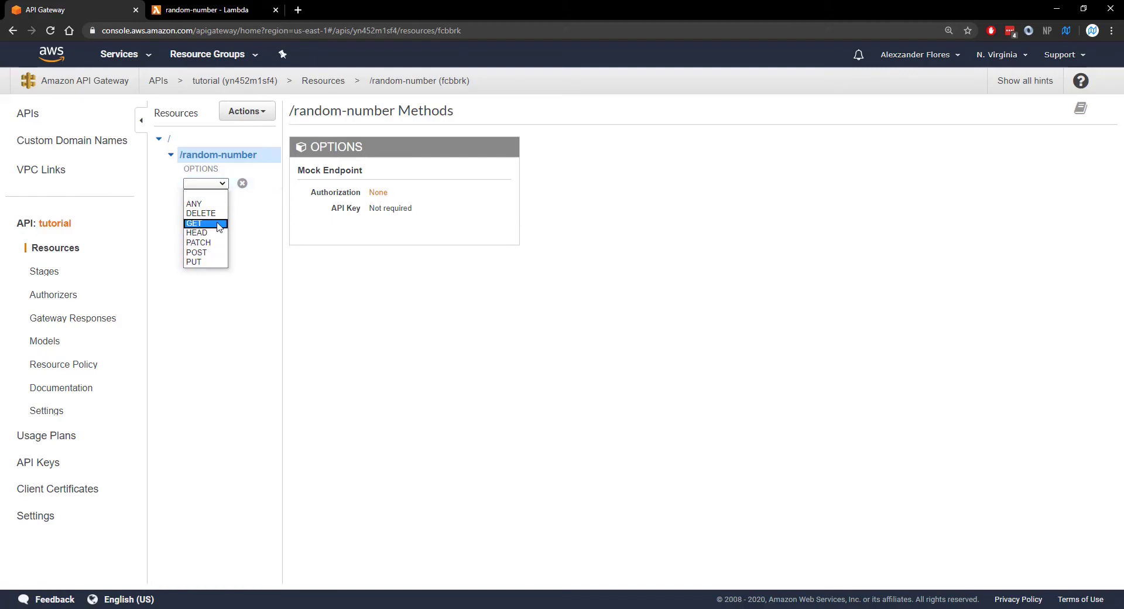
left_click(194, 222)
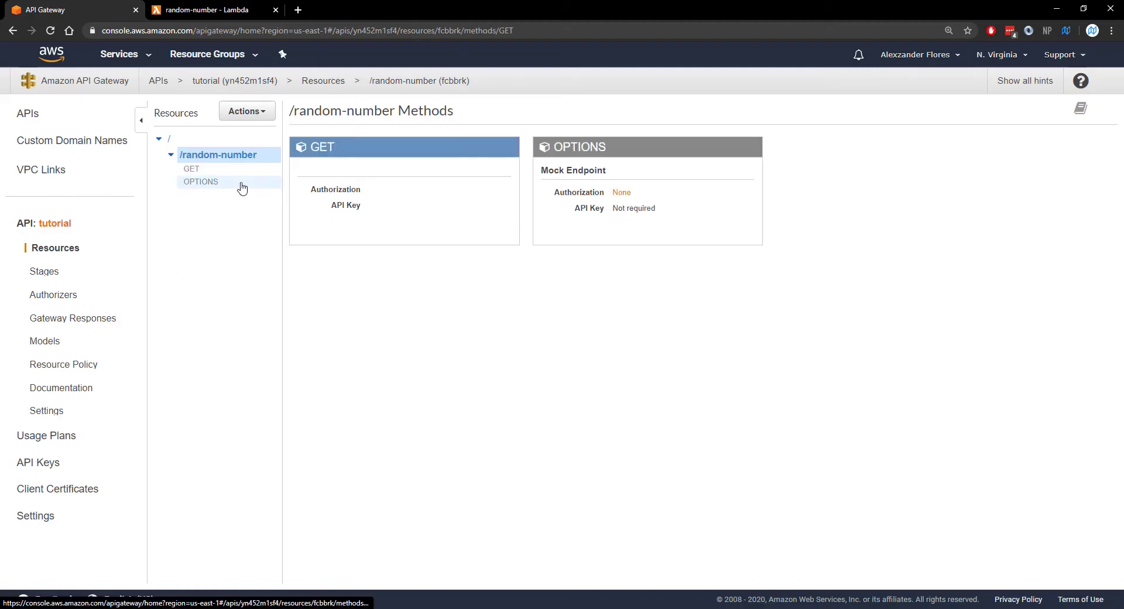
left_click(191, 169)
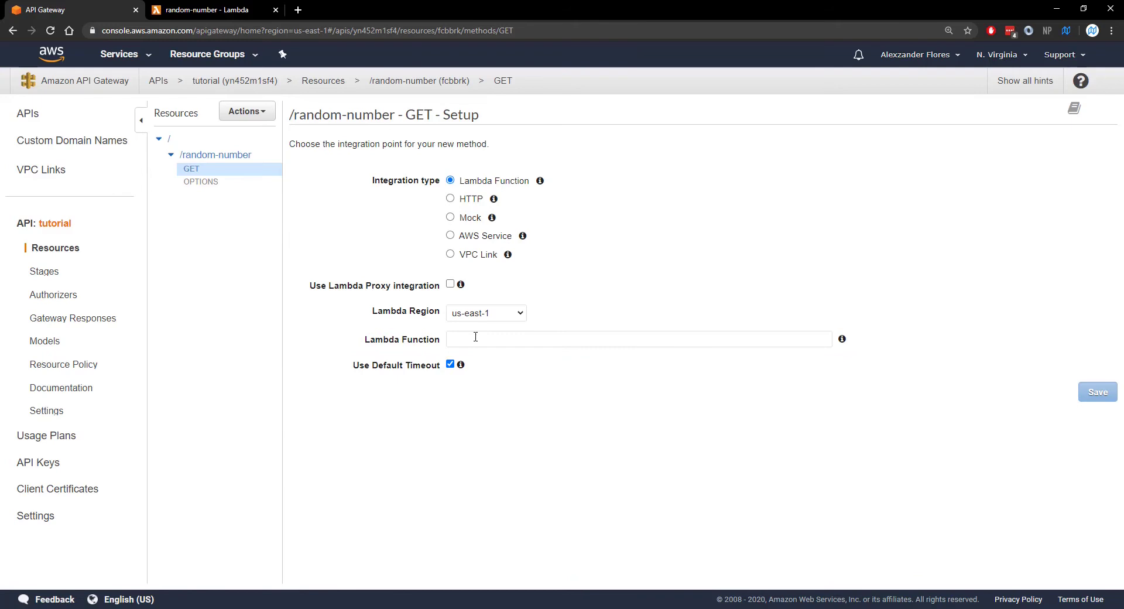
type("randpm")
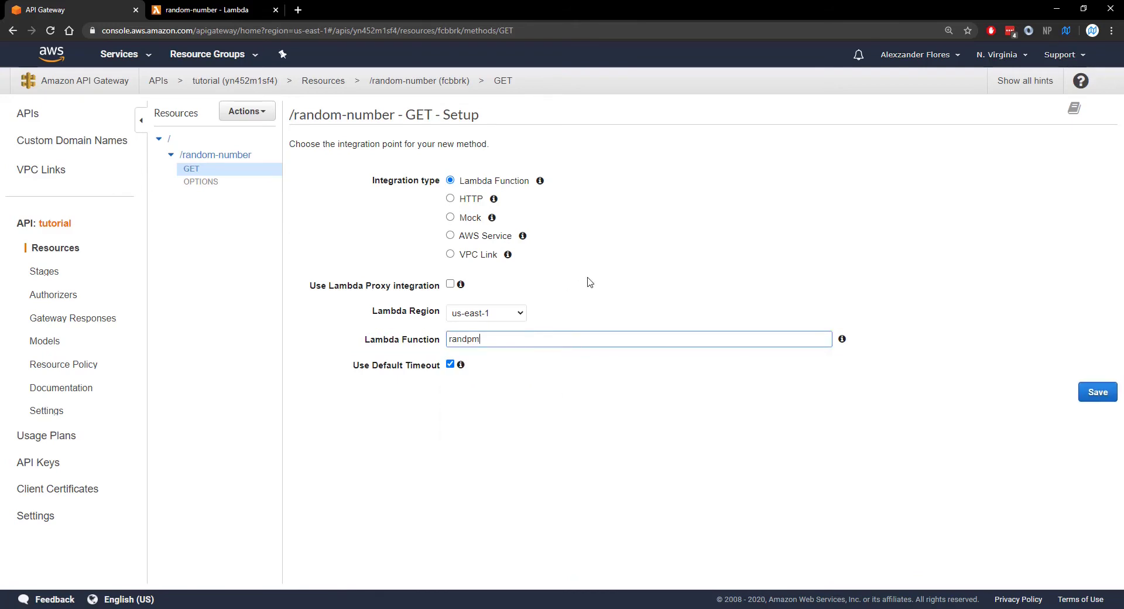
type("random-number")
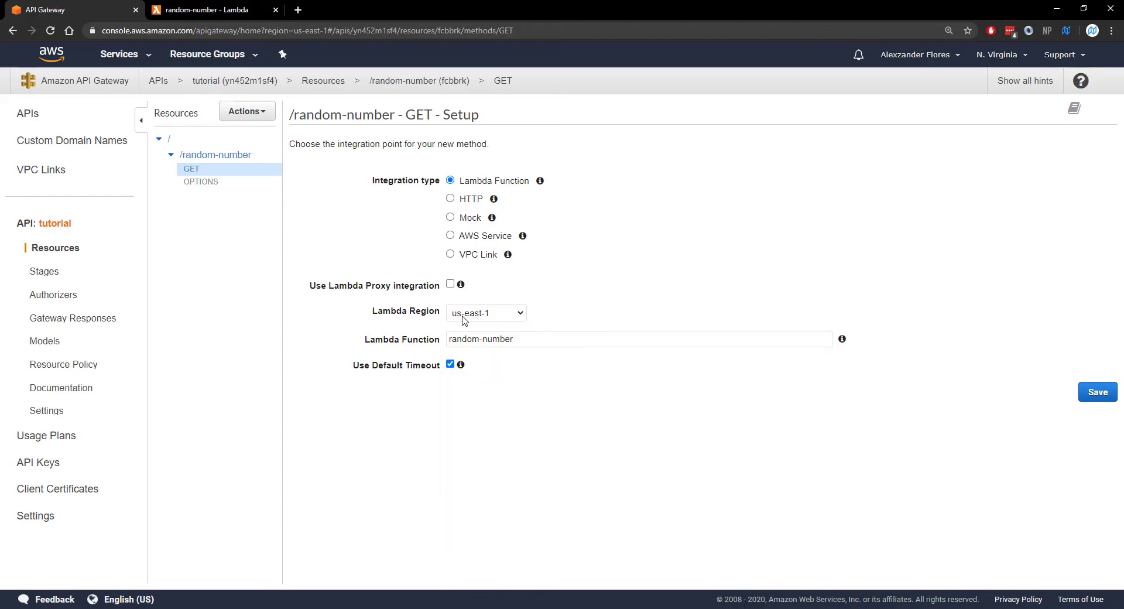
Verify the function name in Lambda, save the GET integration and grant invoke permission
left_click(208, 9)
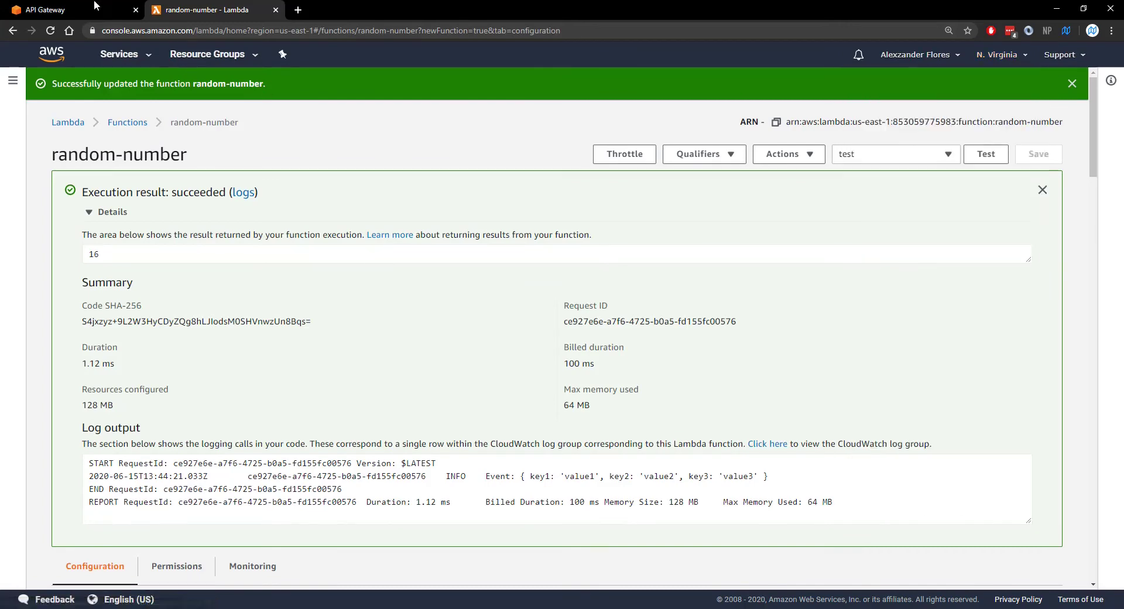
left_click(68, 9)
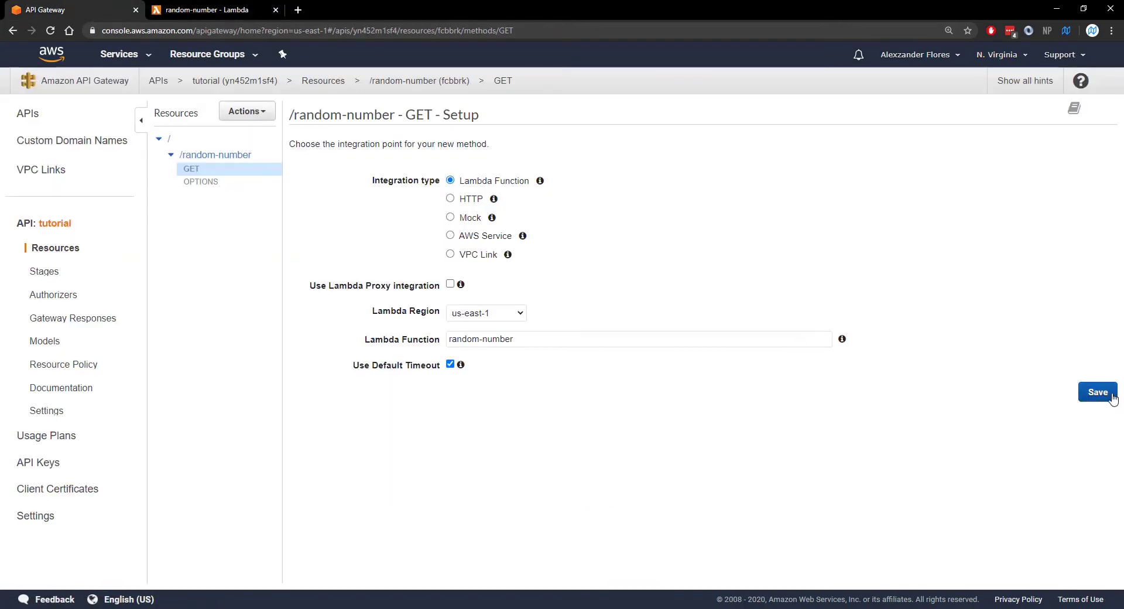
left_click(1098, 391)
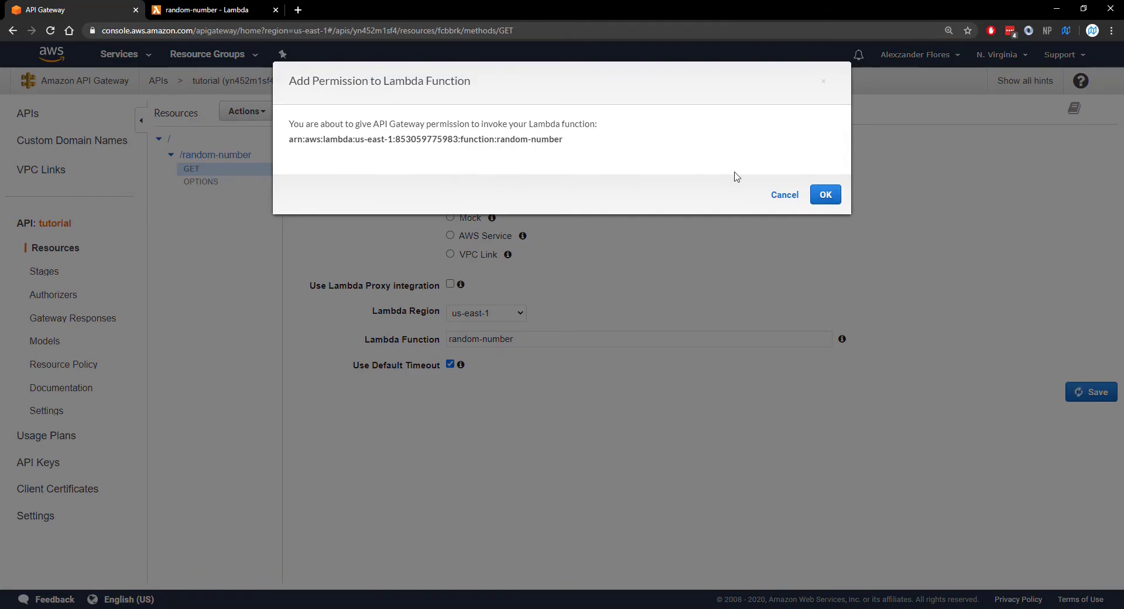
left_click(825, 195)
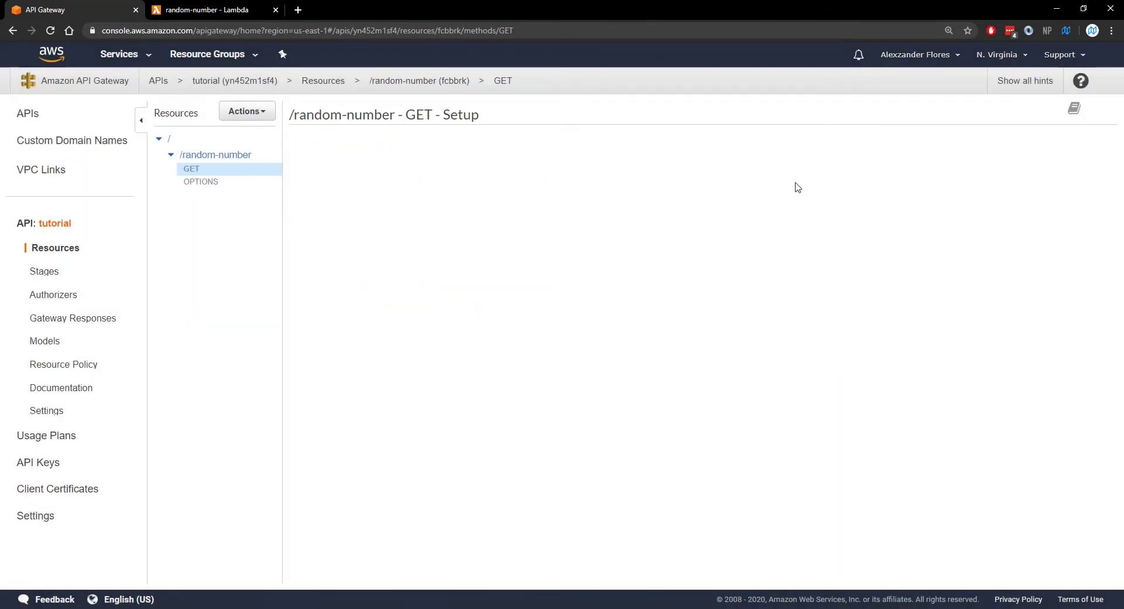
View the GET Method Request showing no authorization and an empty URL Query String Parameters section
left_click(191, 169)
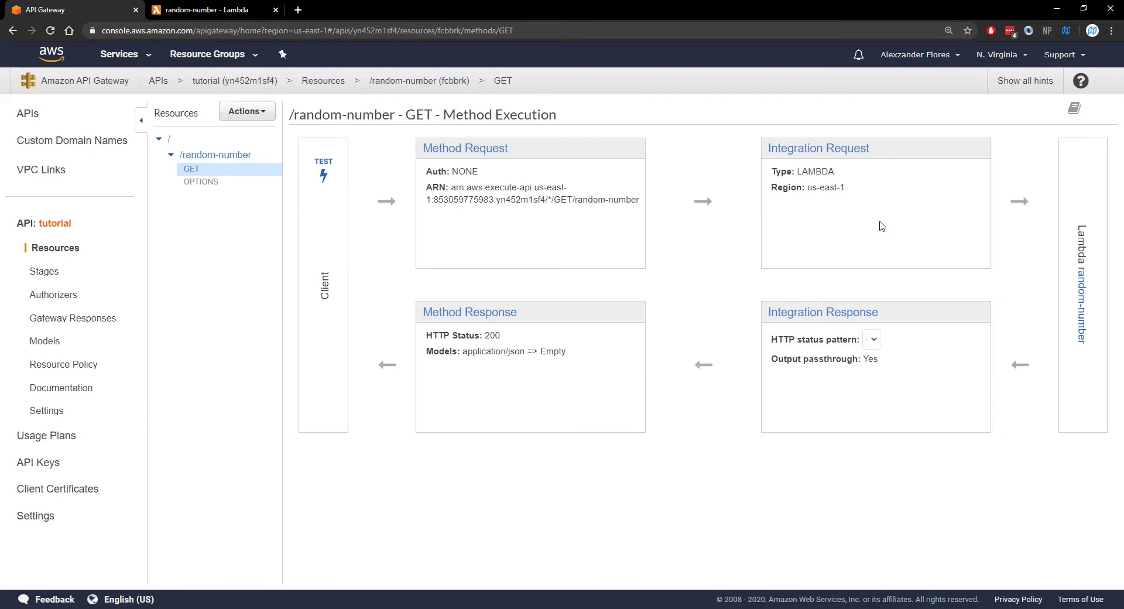
left_click(530, 148)
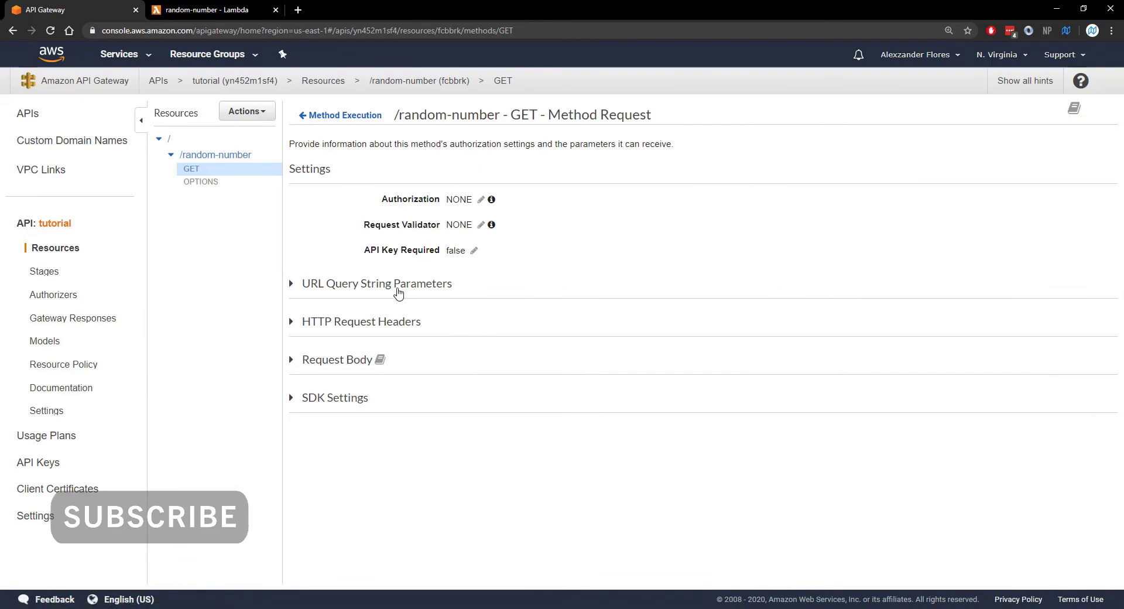
left_click(375, 282)
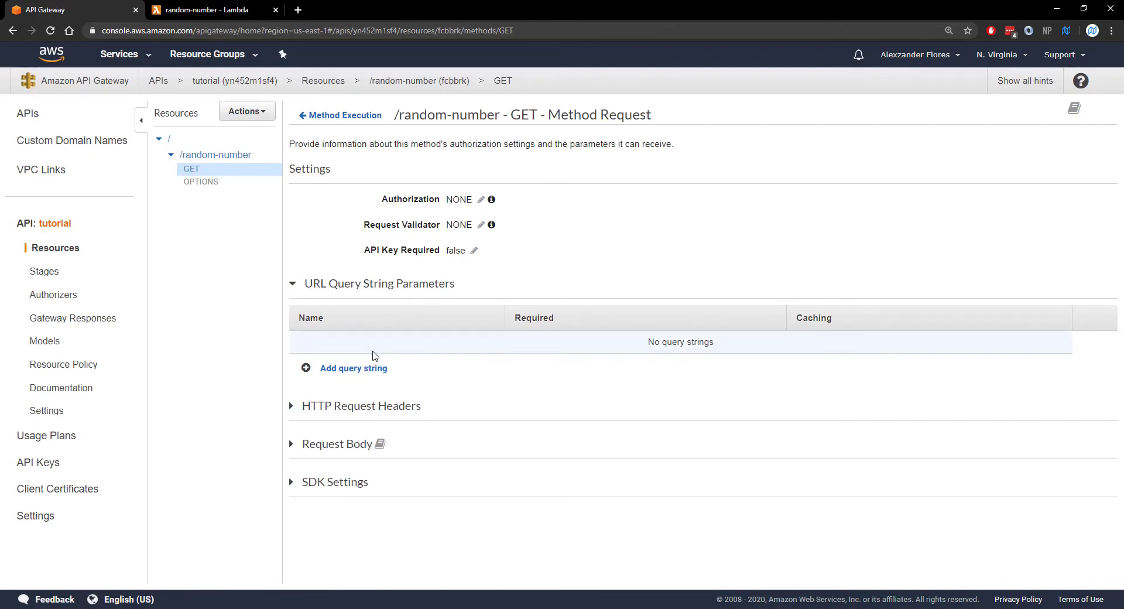
mouse_move(342, 165)
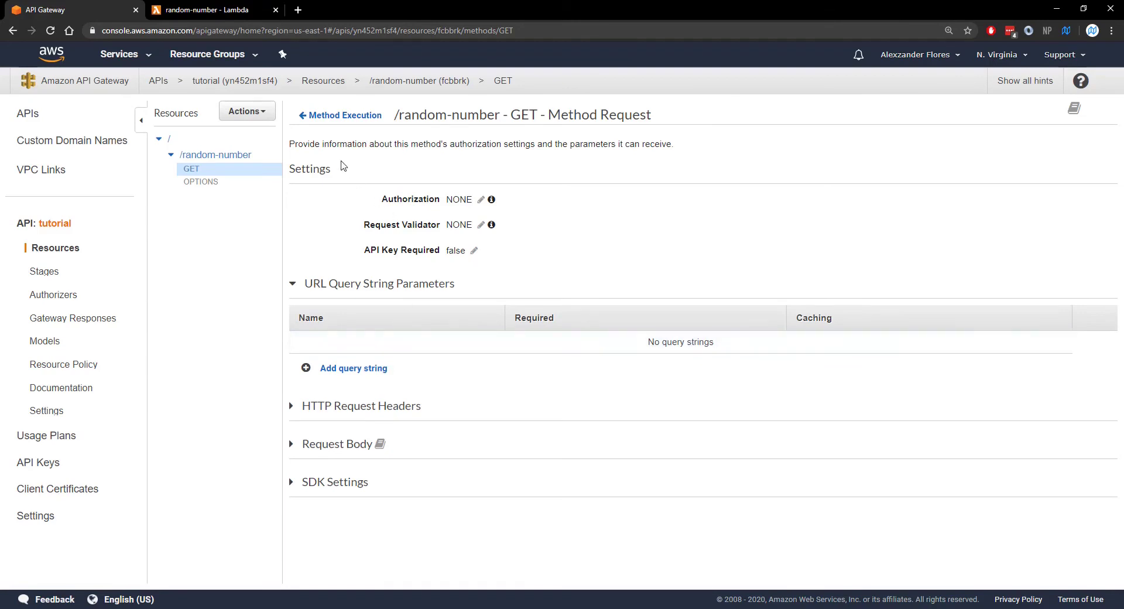
mouse_move(481, 199)
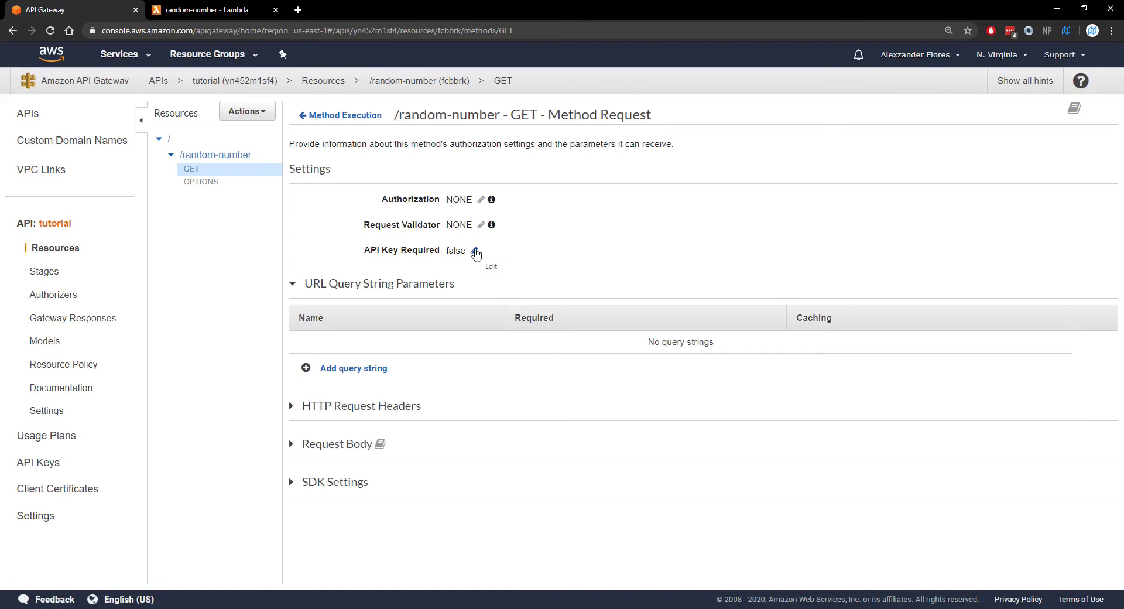
mouse_move(330, 122)
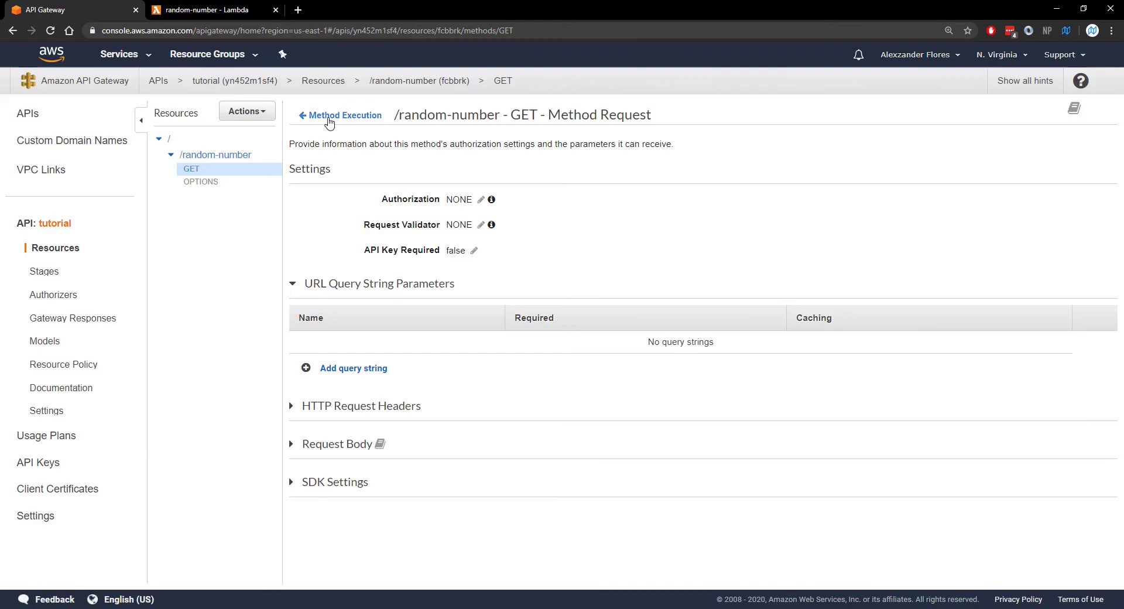
Return to Method Execution to view the Integration Request targeting random-number in us-east-1
left_click(345, 116)
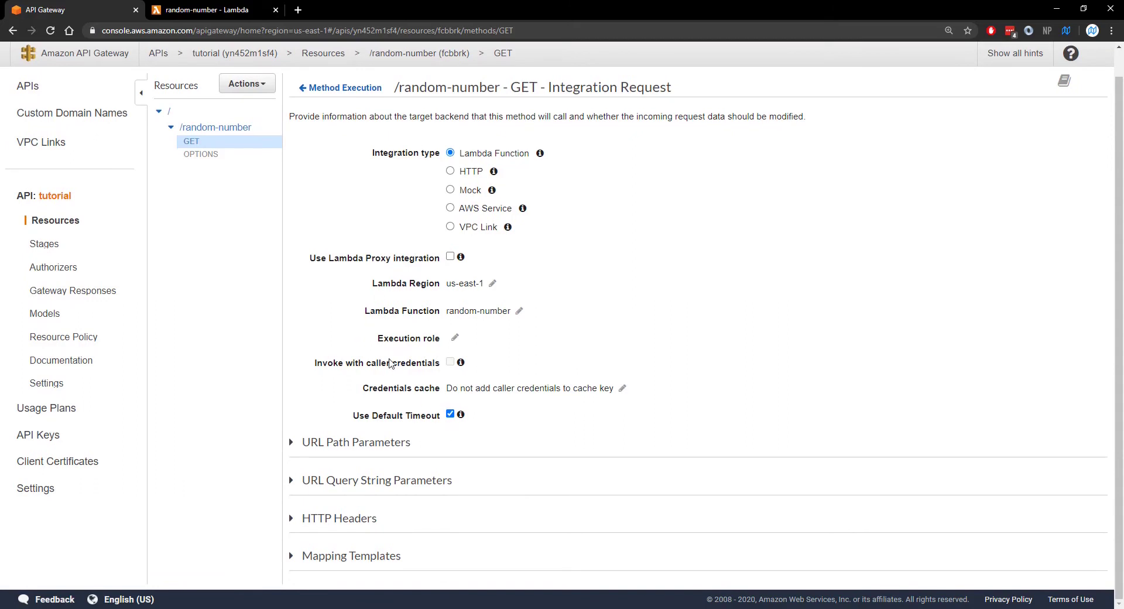
mouse_move(318, 231)
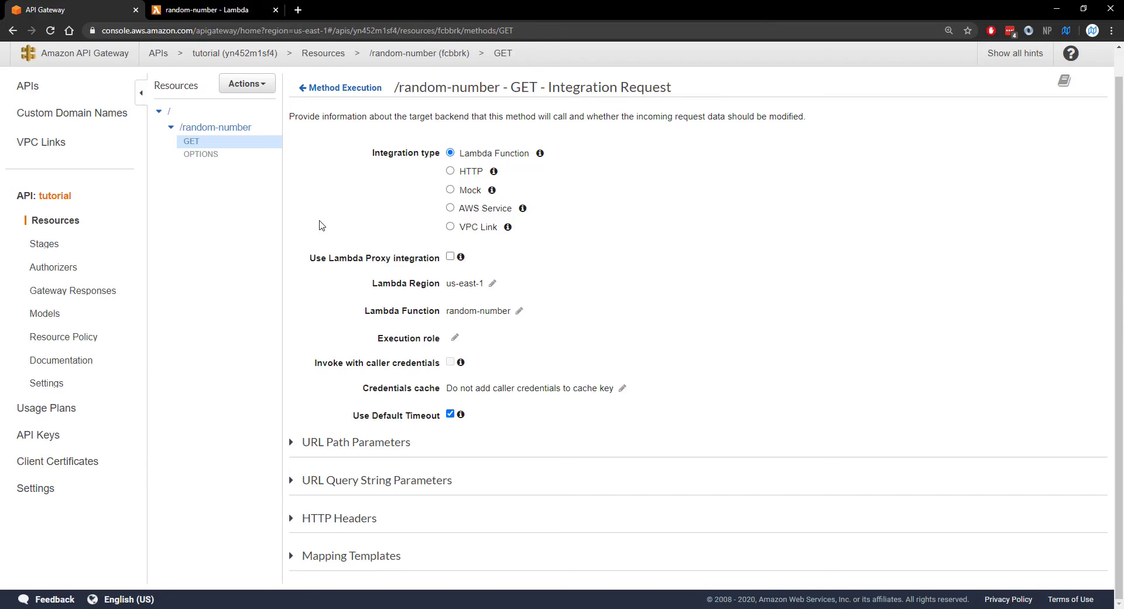
mouse_move(341, 455)
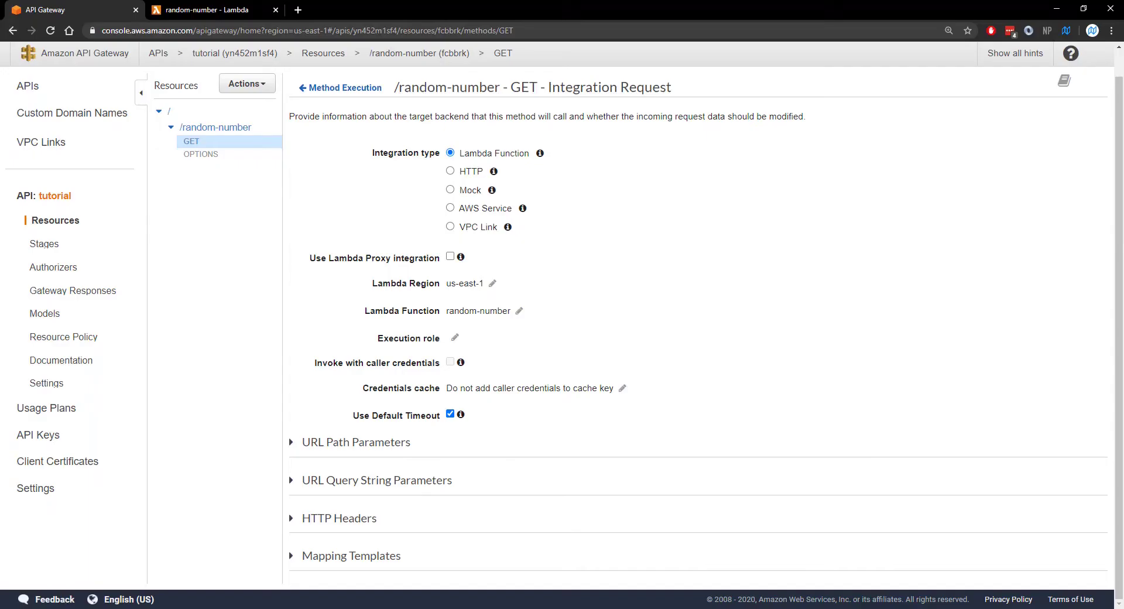
mouse_move(371, 230)
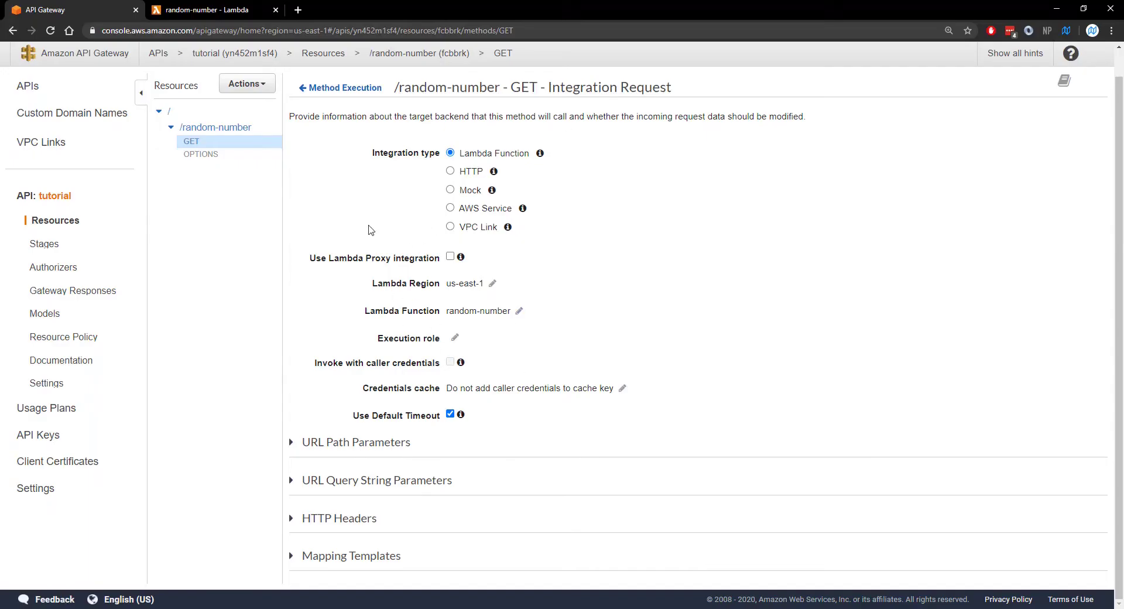
mouse_move(350, 97)
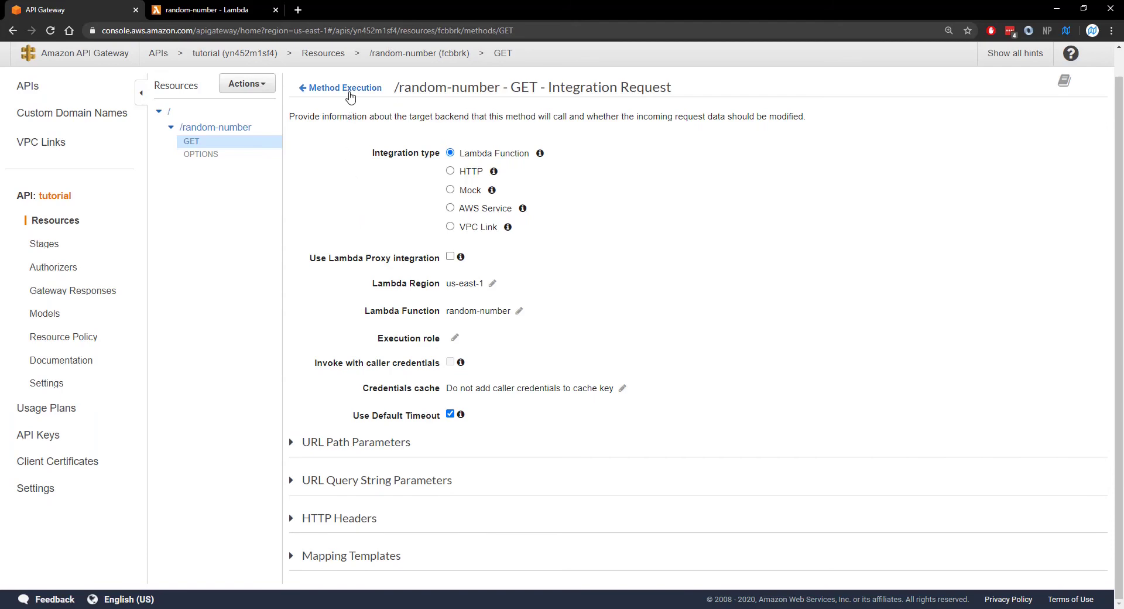
Test GET /random-number several times, getting 200 responses with bodies such as 45 and 50
left_click(343, 88)
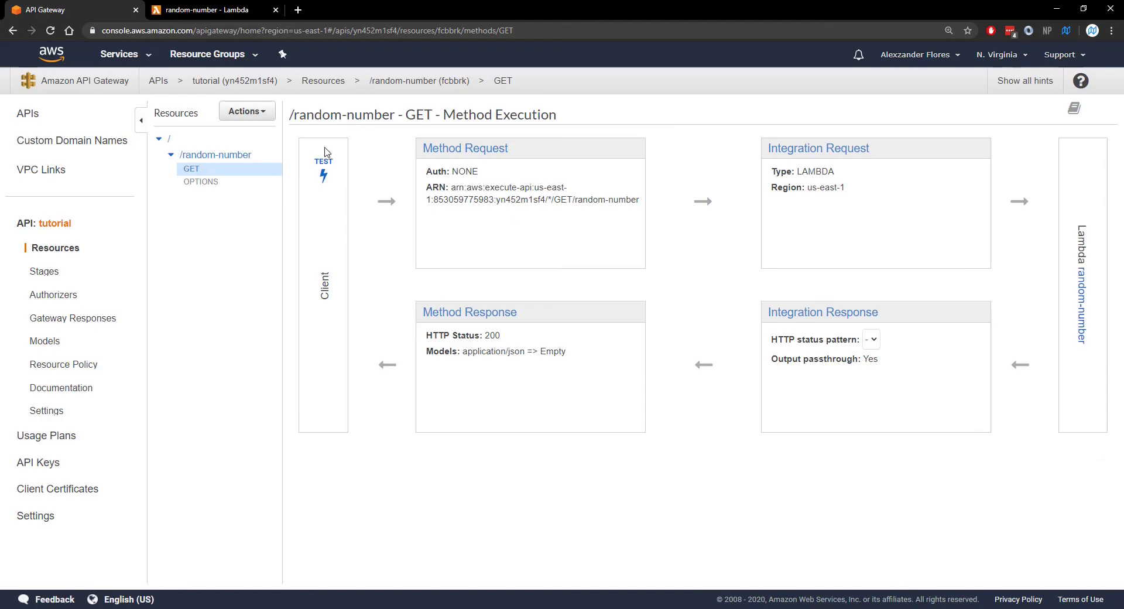
left_click(323, 164)
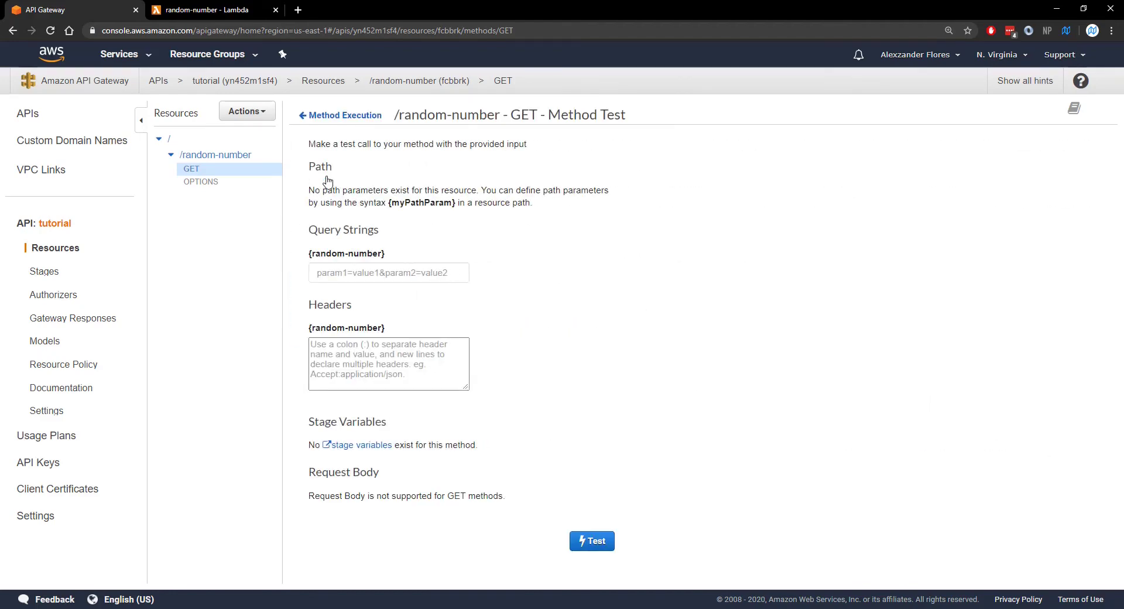
left_click(590, 541)
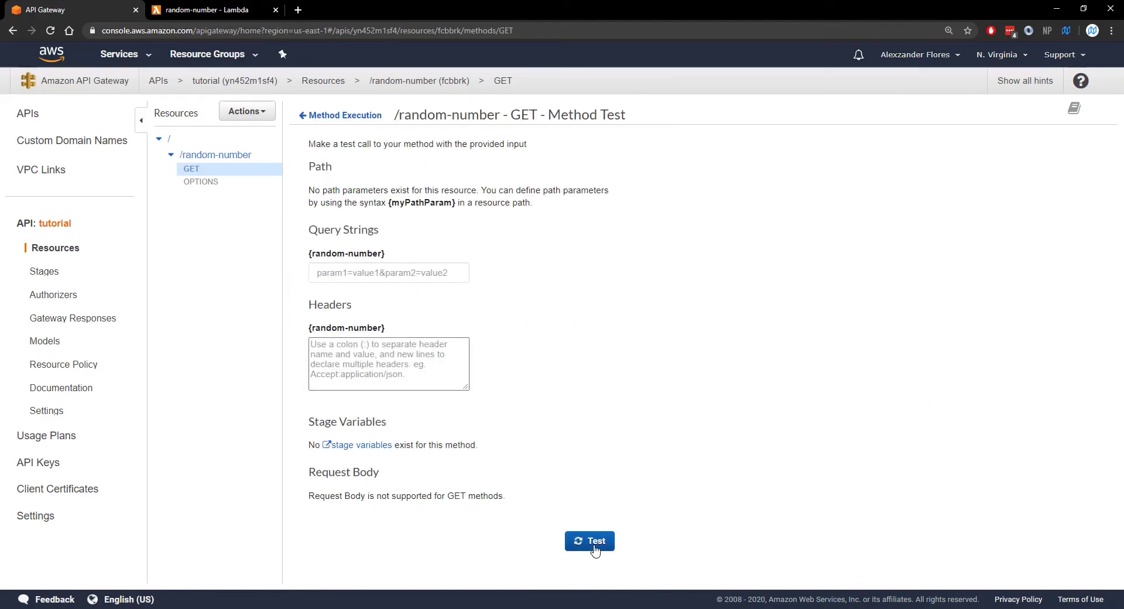
left_click(589, 540)
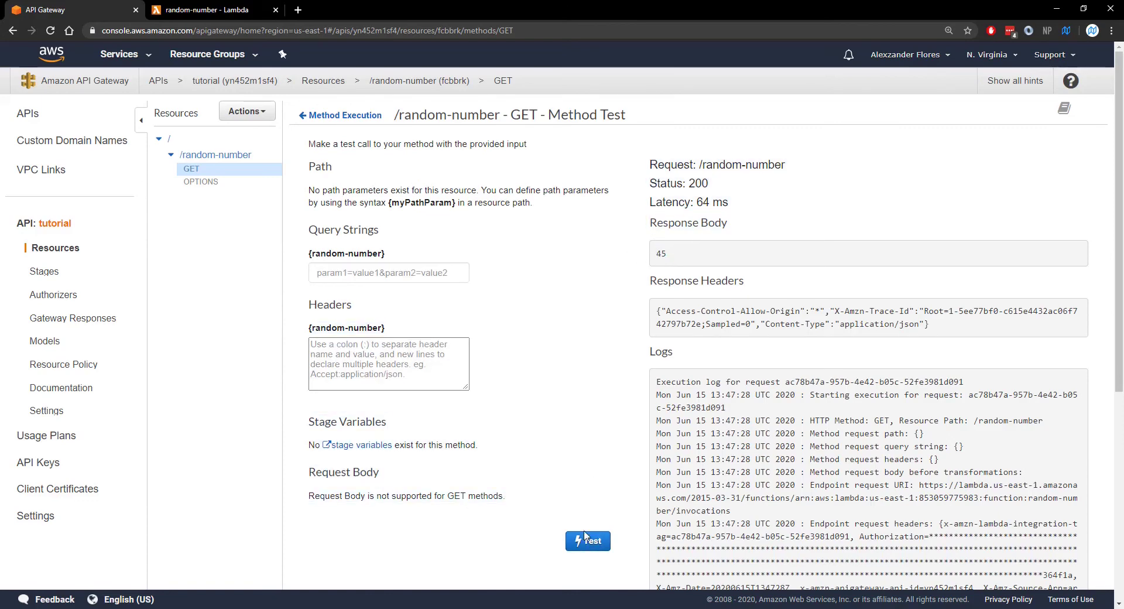
left_click(588, 540)
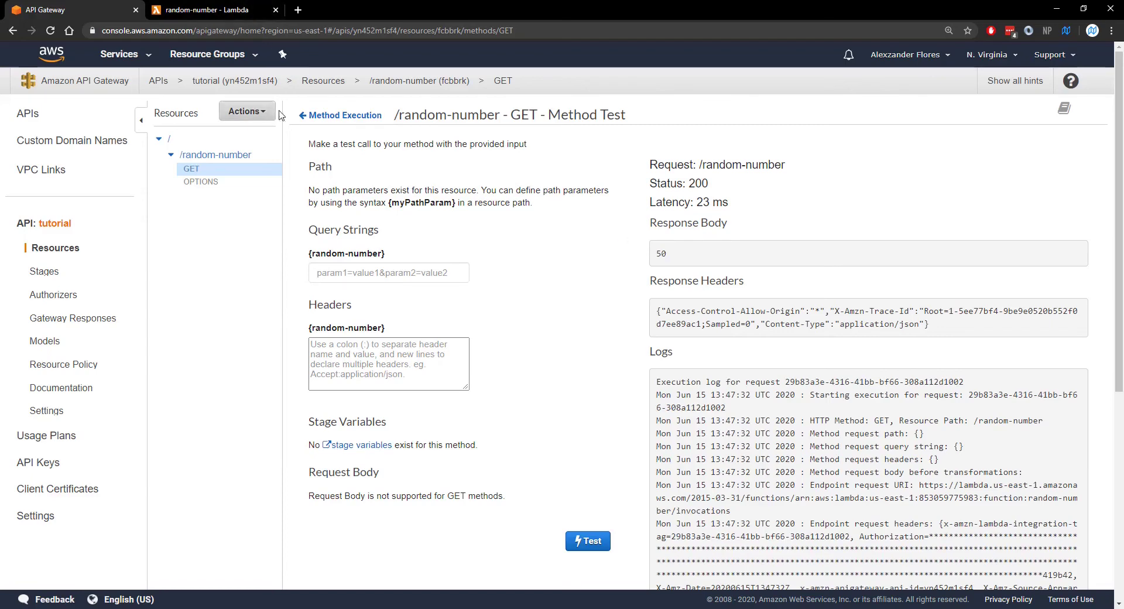
Deploy the API to a new stage named dev and select /random-number in the dev stage tree
left_click(340, 115)
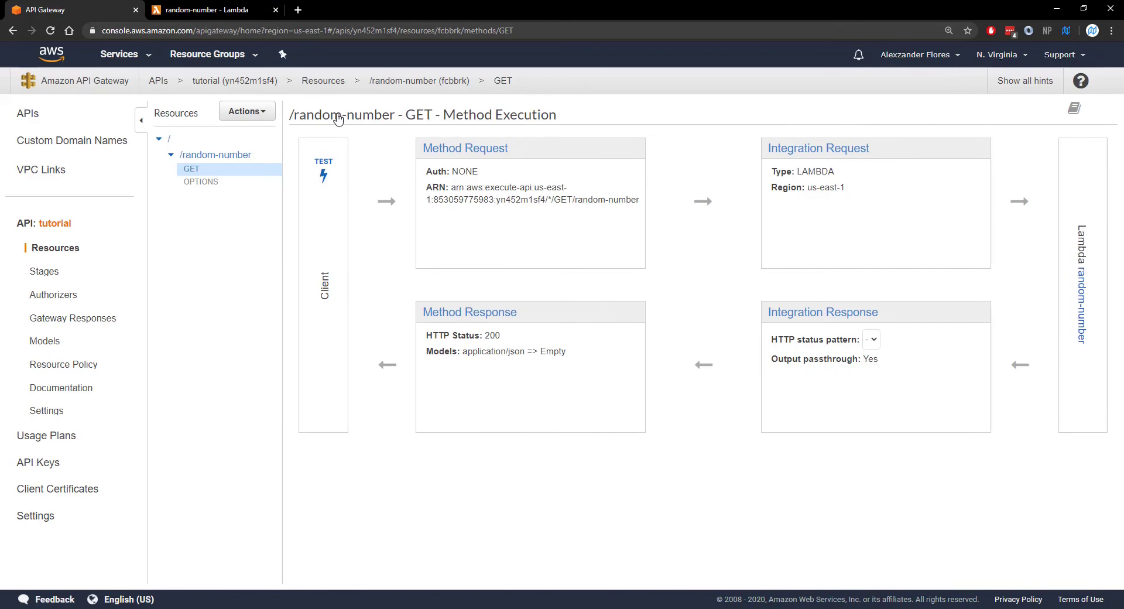
left_click(247, 111)
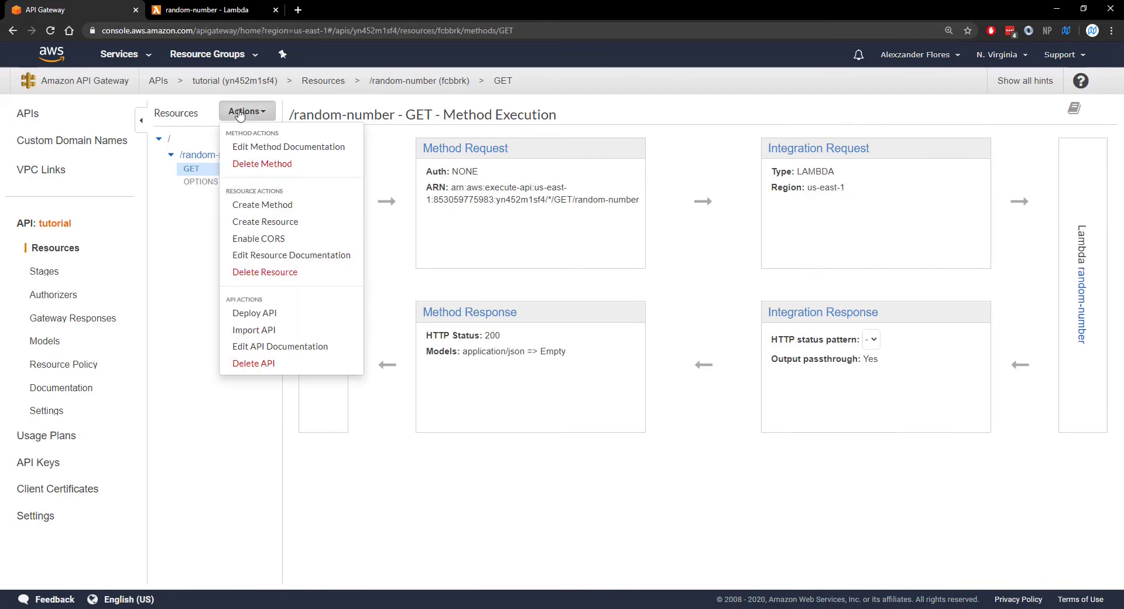
mouse_move(255, 312)
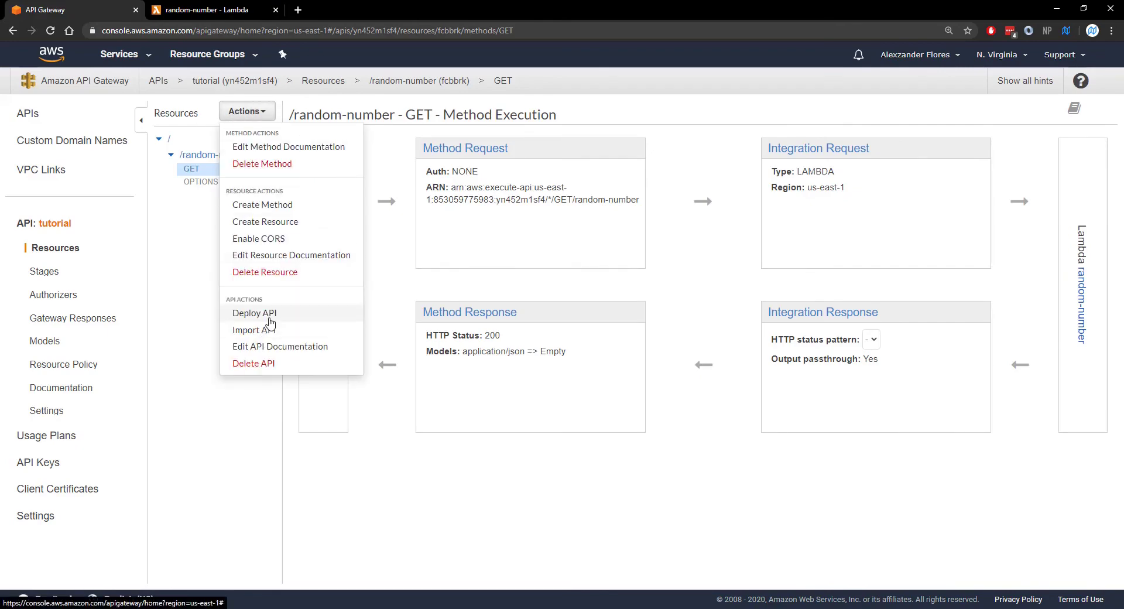
left_click(253, 312)
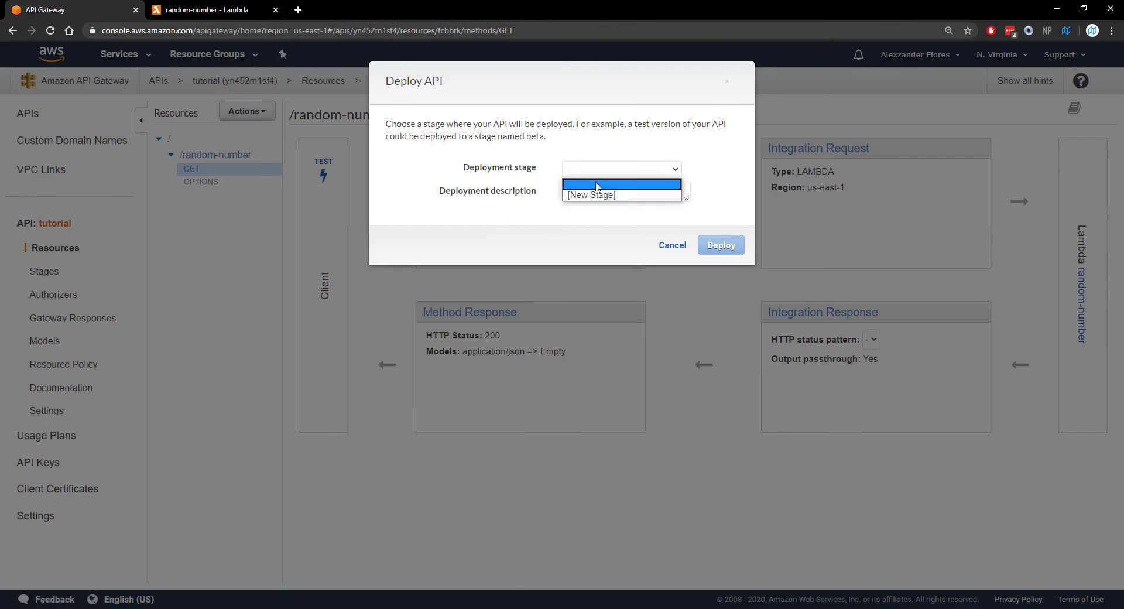
type("dev")
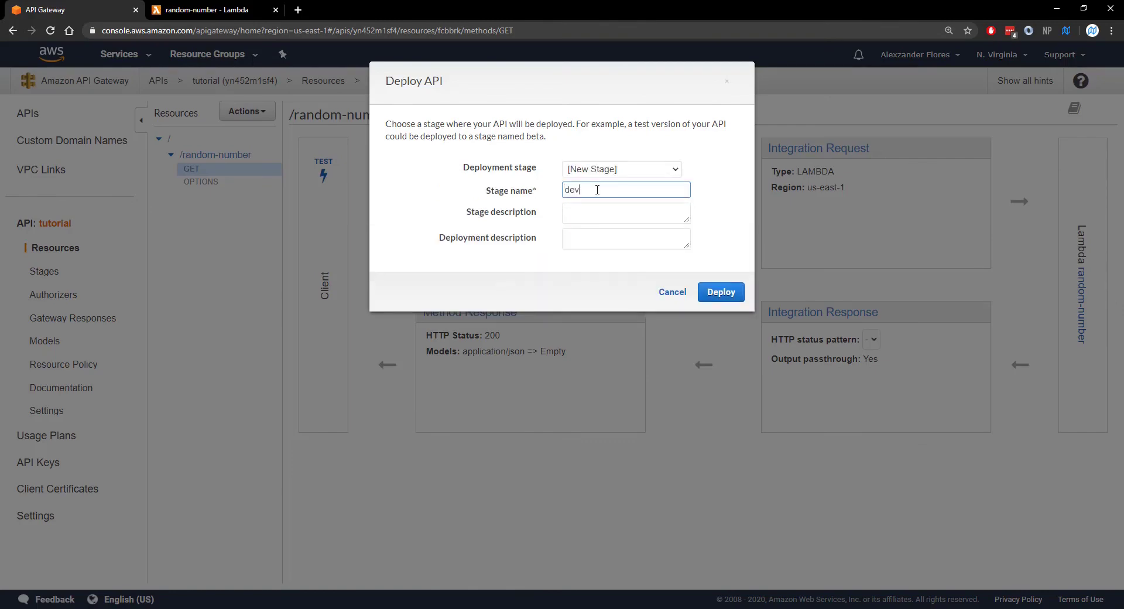
left_click(721, 291)
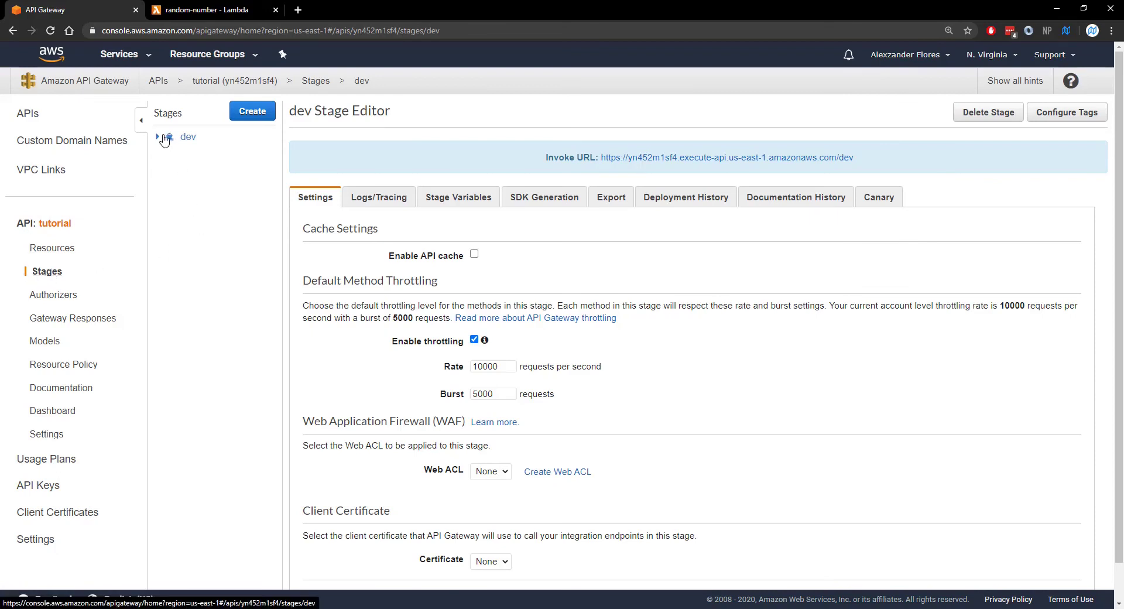
left_click(165, 136)
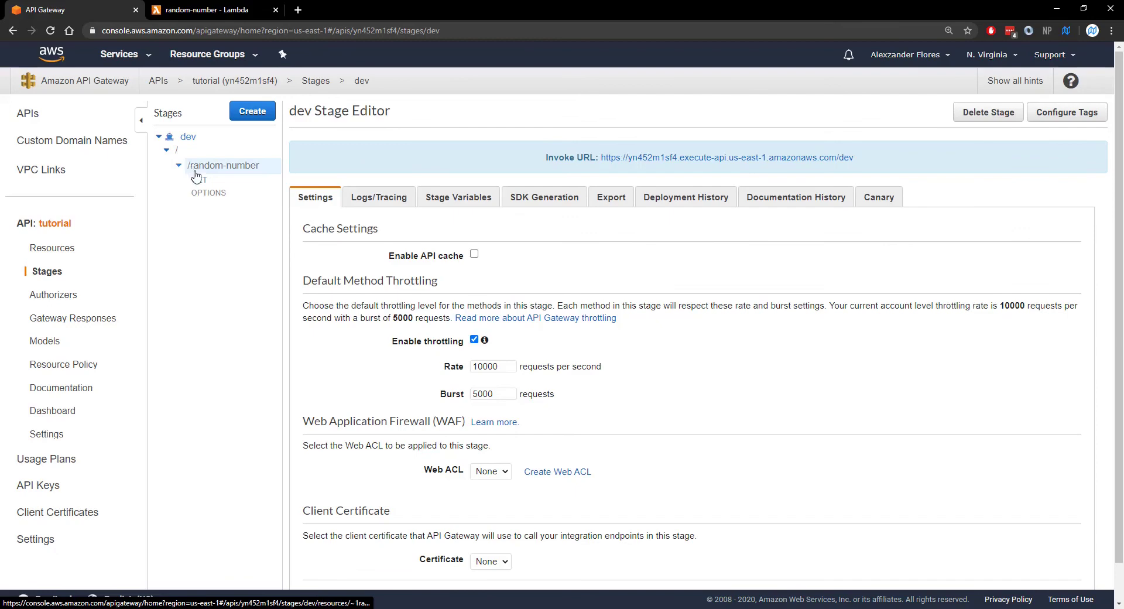
left_click(199, 180)
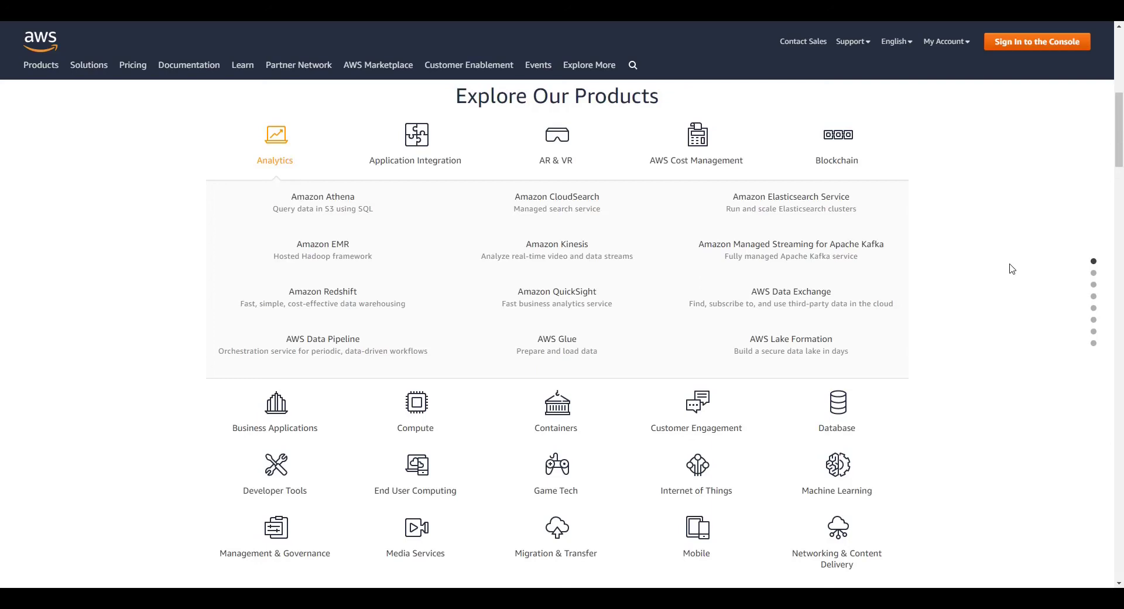
mouse_move(1030, 259)
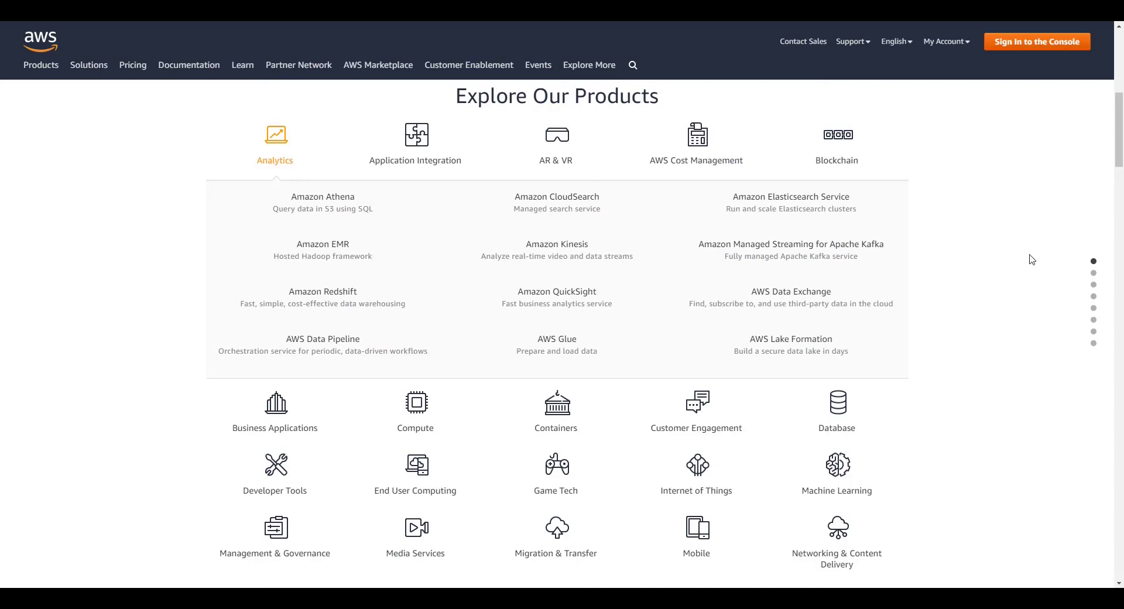